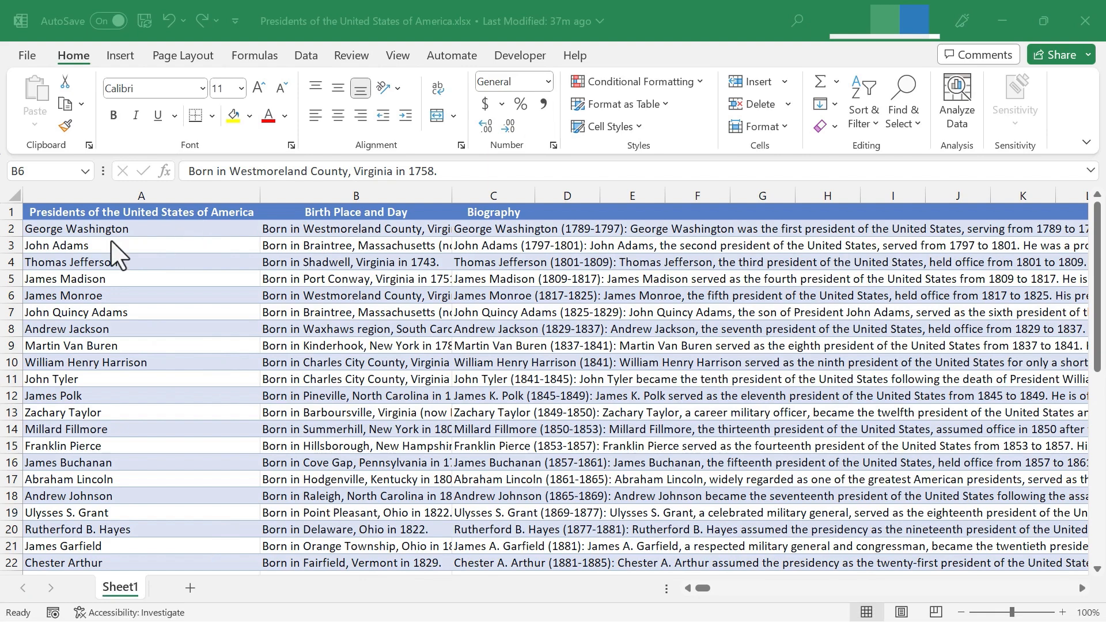
mouse_move(182, 539)
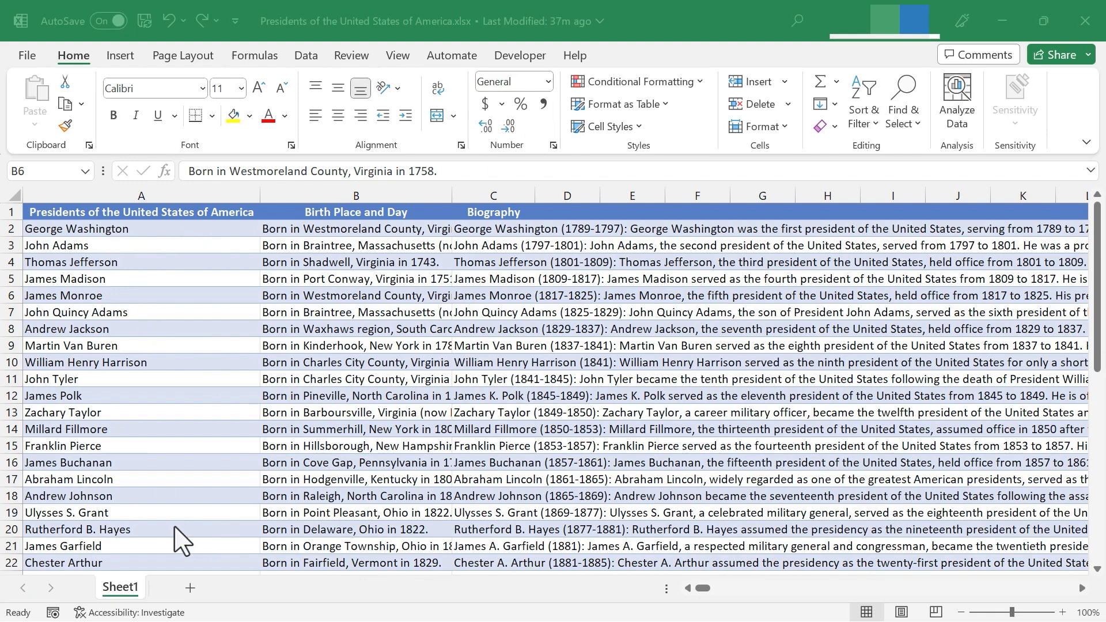
mouse_move(411, 229)
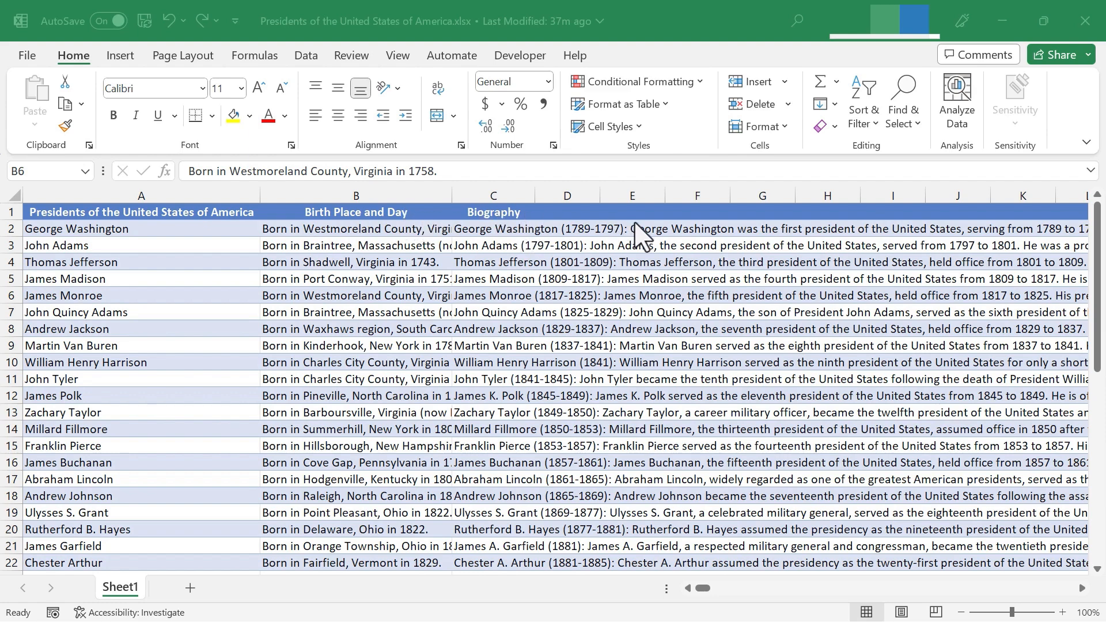
mouse_move(691, 468)
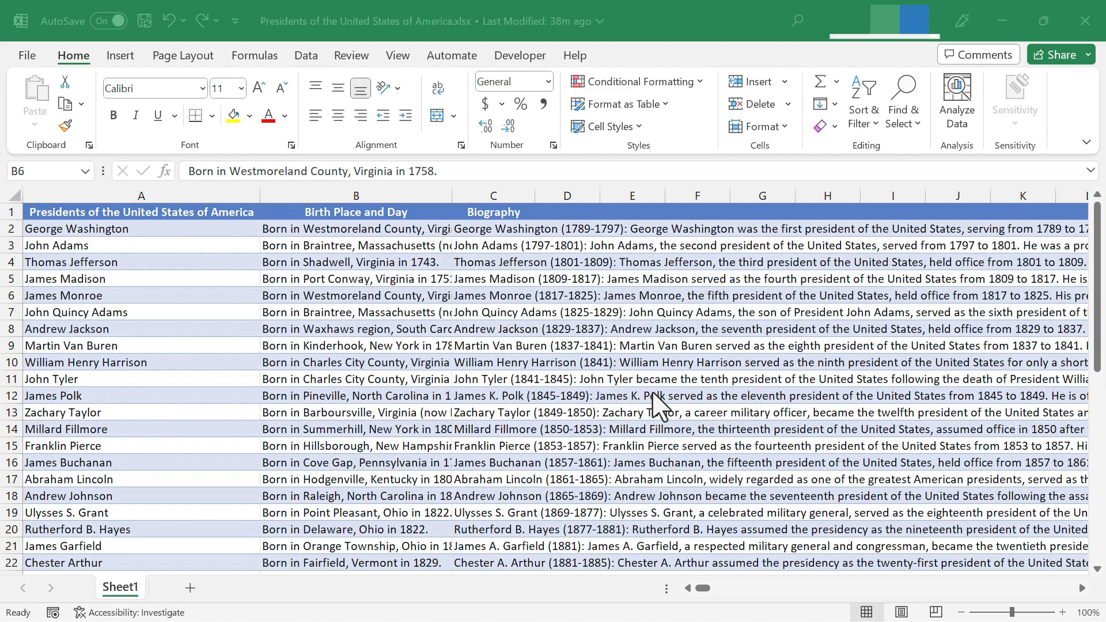
mouse_move(705, 437)
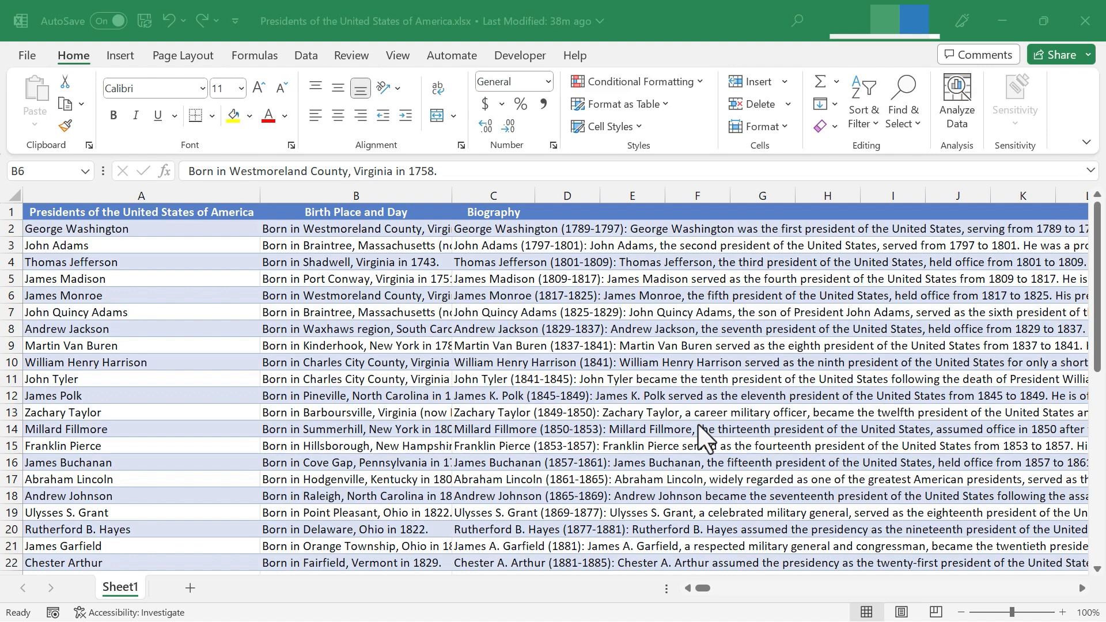
mouse_move(695, 434)
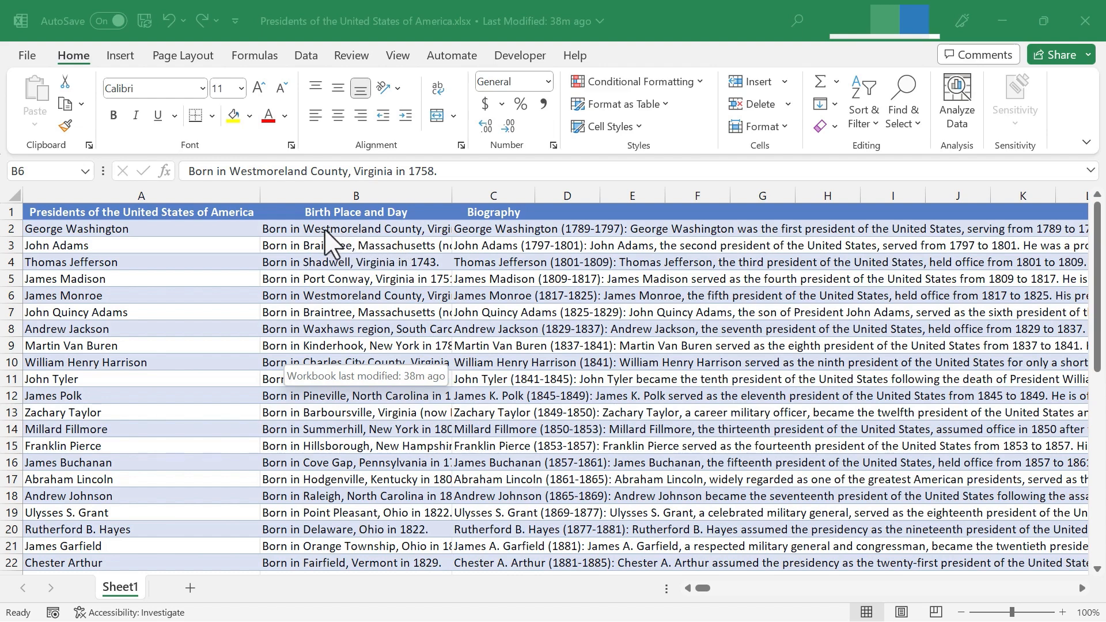
mouse_move(508, 243)
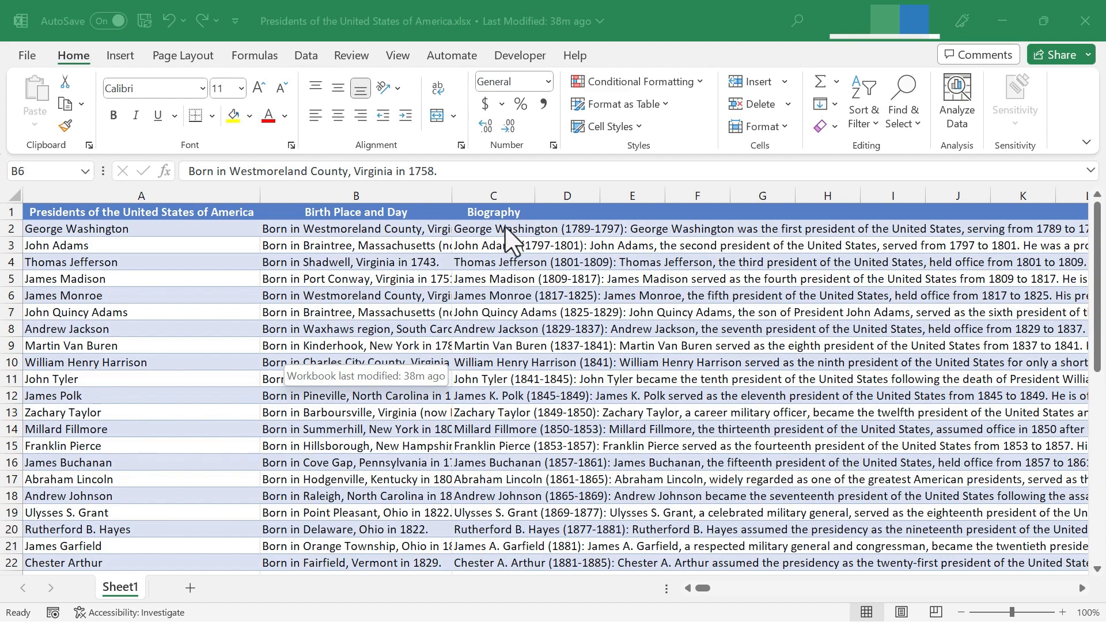
mouse_move(405, 248)
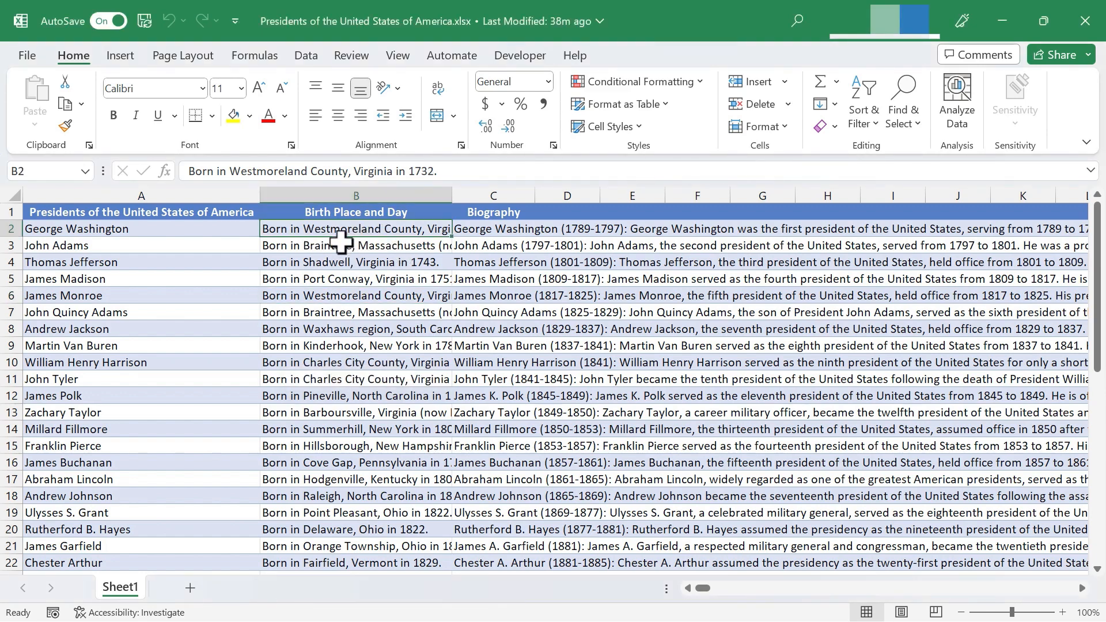
mouse_move(355, 247)
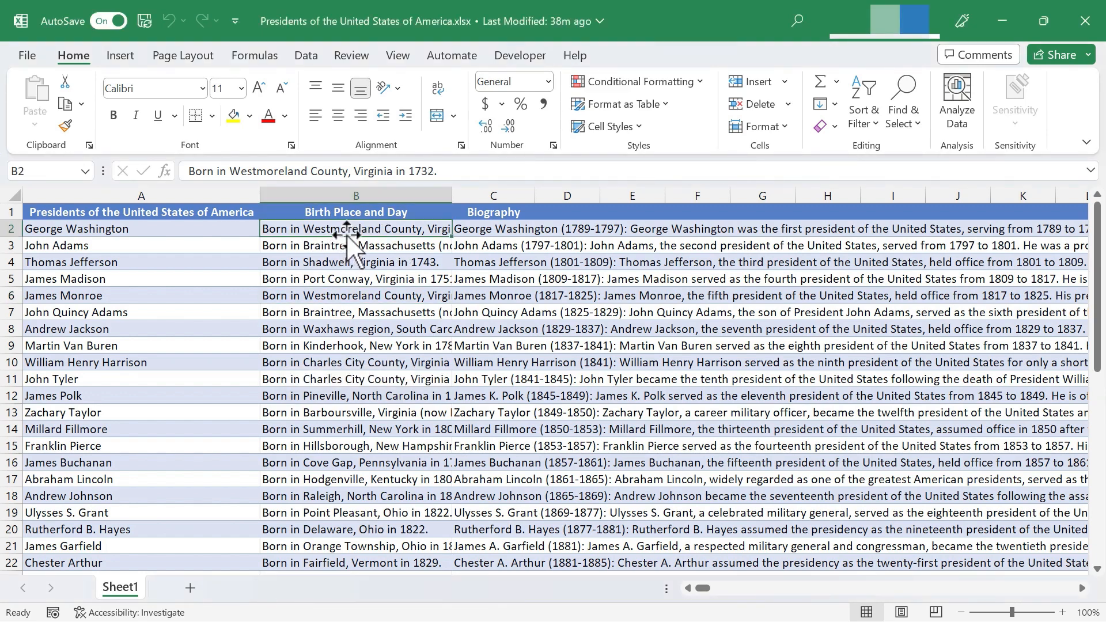
Step: AutoFit column B to show full birthplaces, then drag it back to a narrower width
double_click(356, 228)
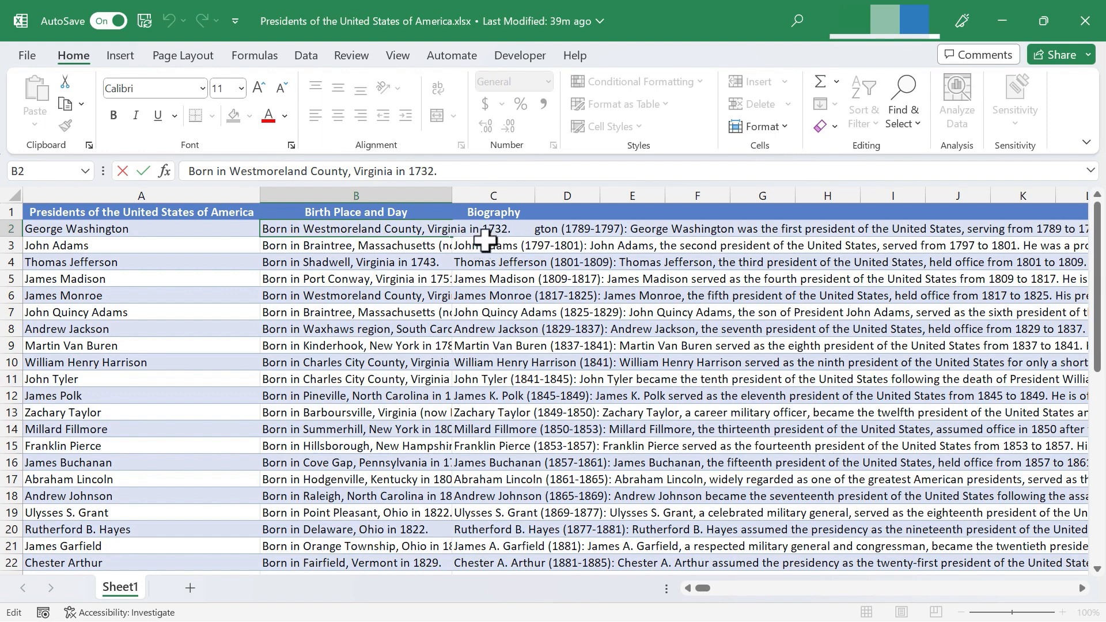
mouse_move(388, 263)
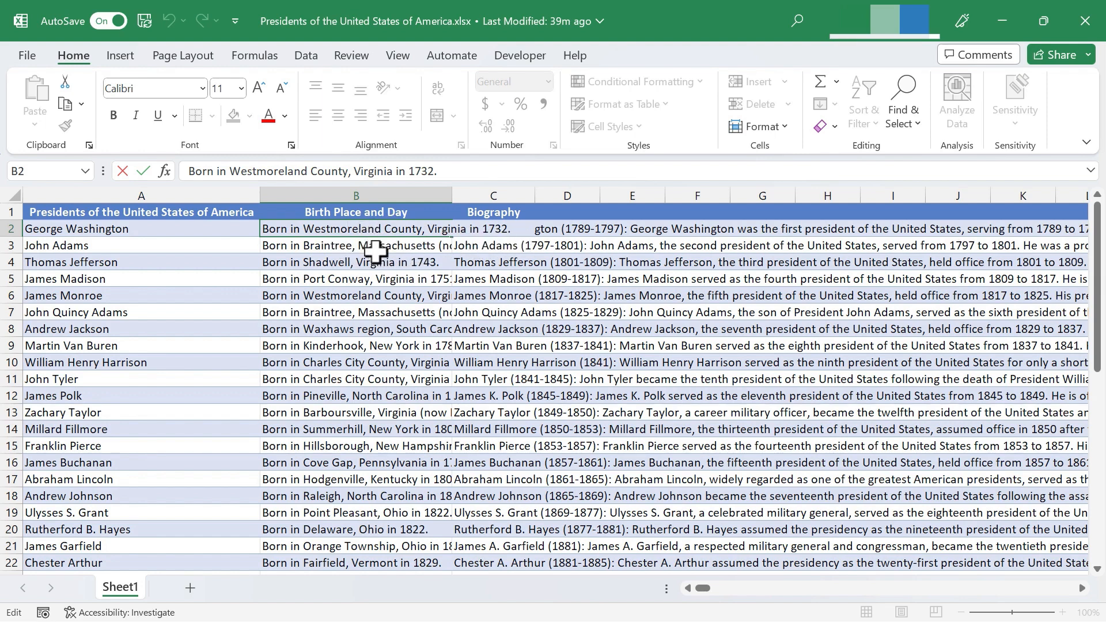
click(356, 278)
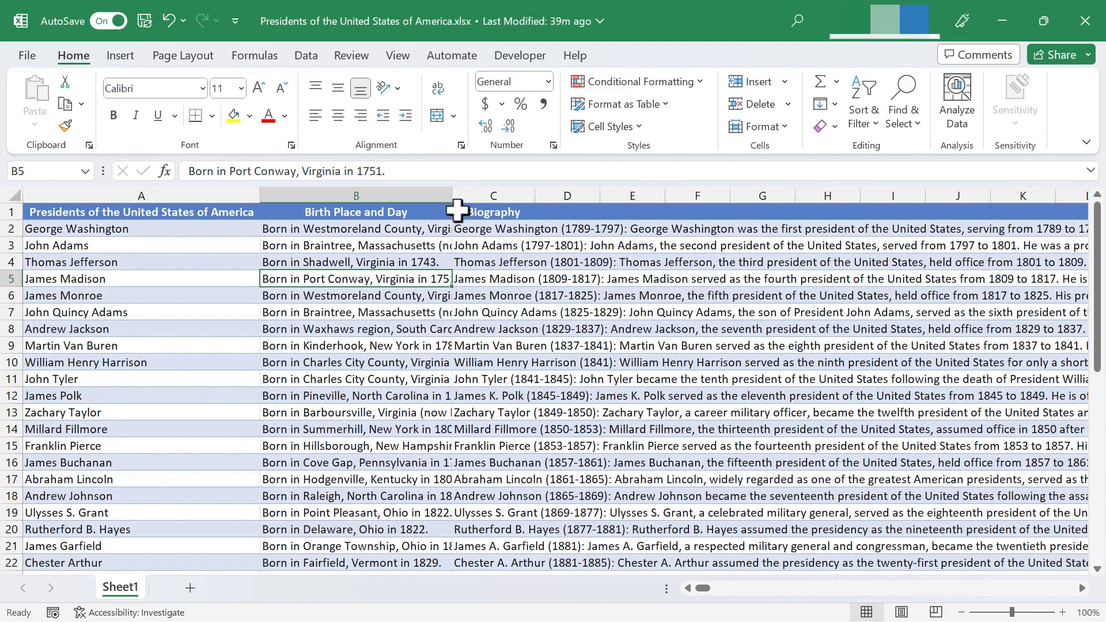
click(355, 195)
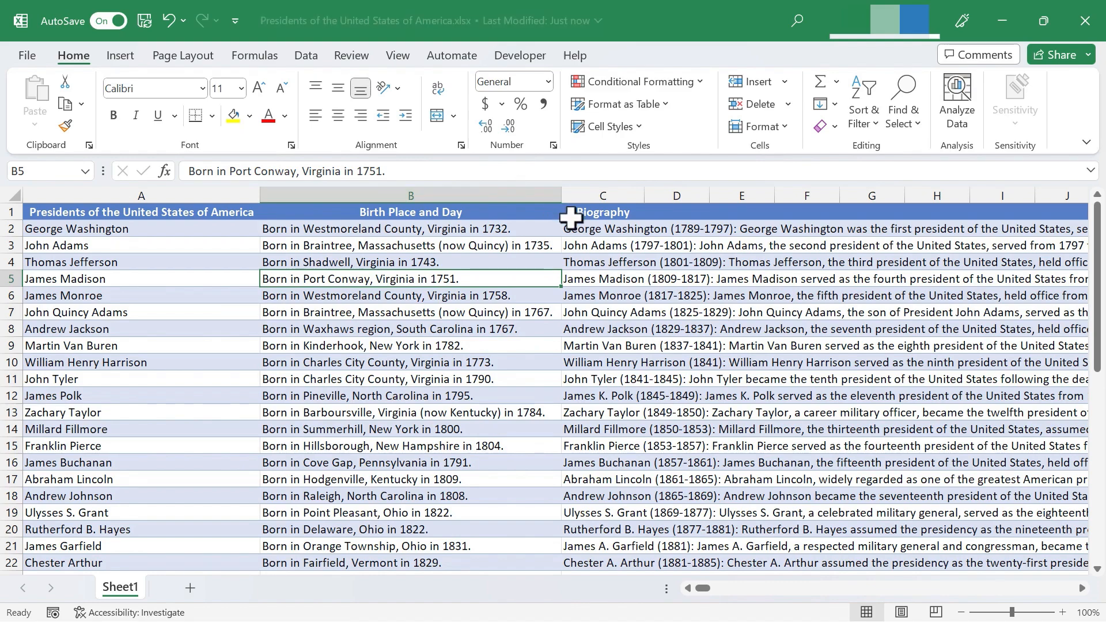
scroll(down, 3)
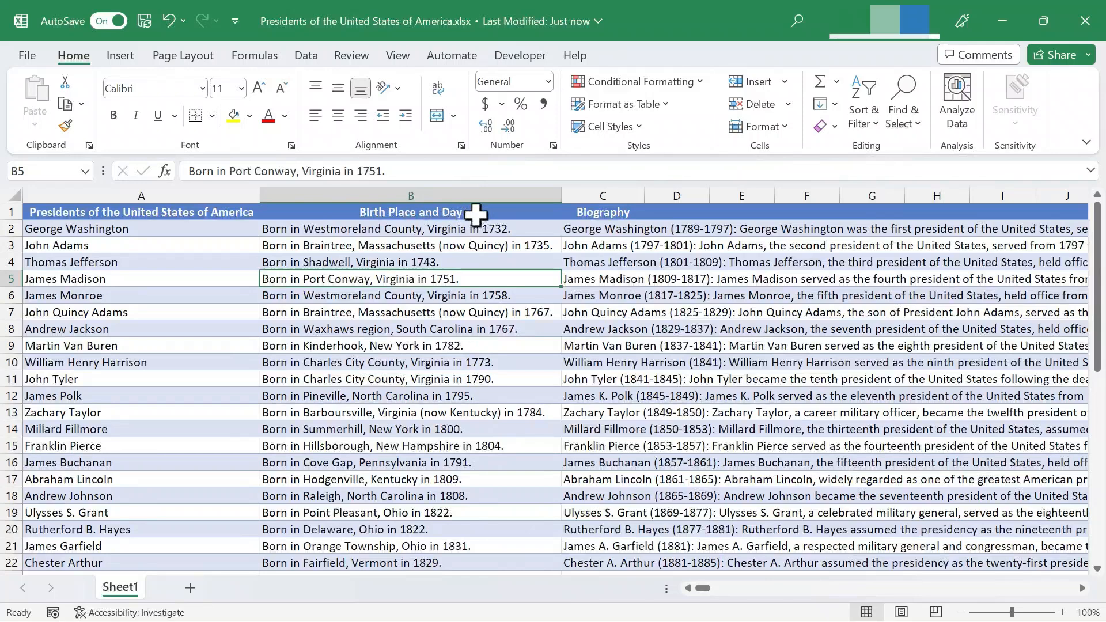
drag(559, 195, 478, 195)
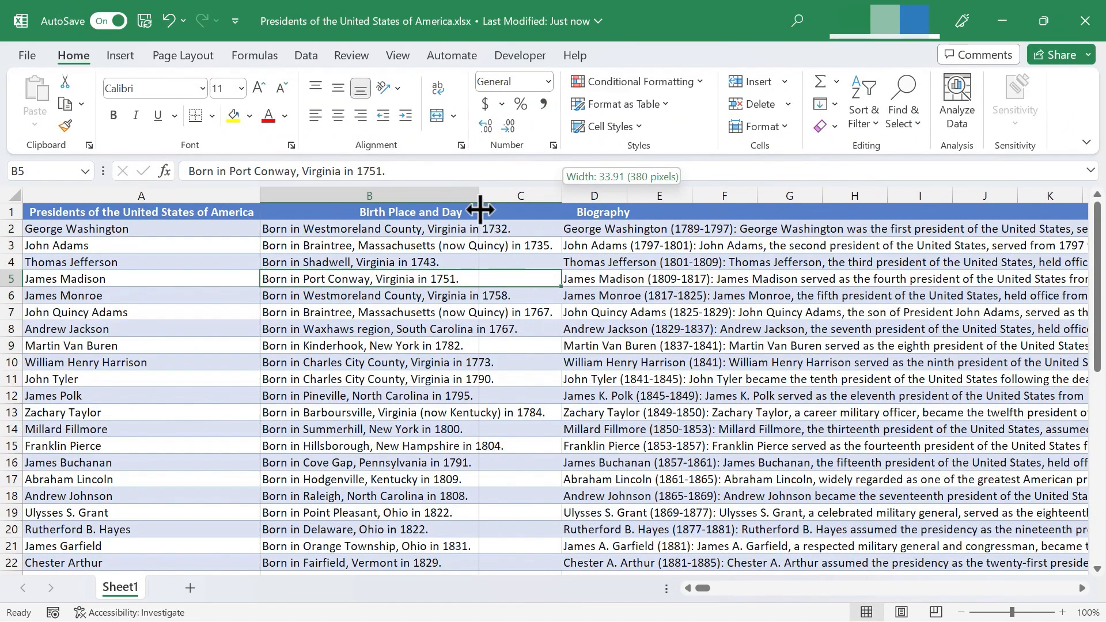
drag(480, 195, 479, 195)
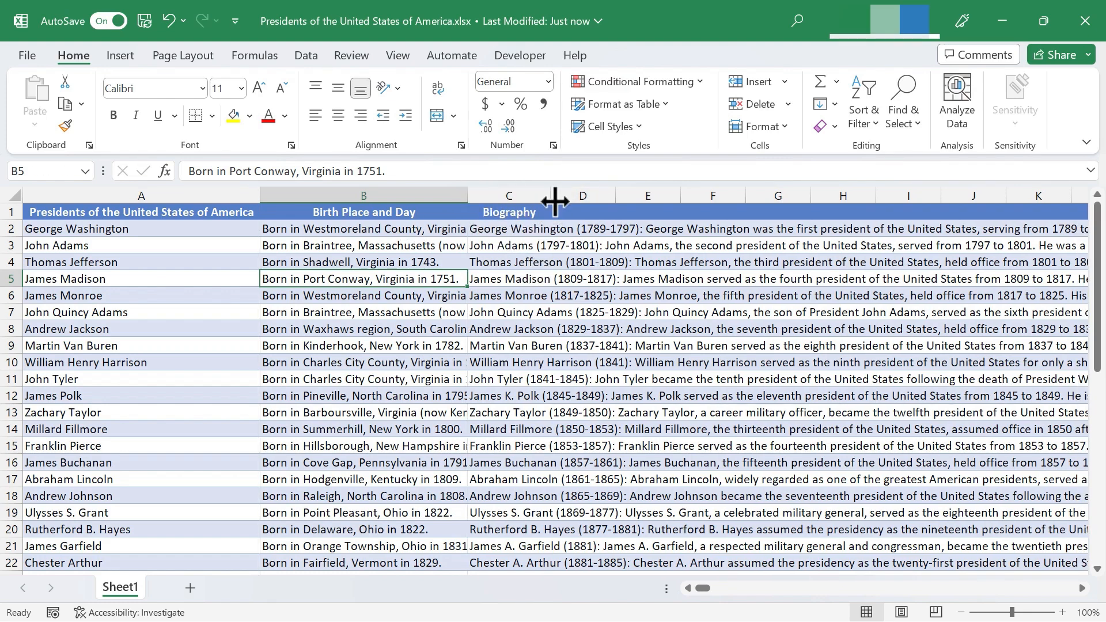
click(582, 262)
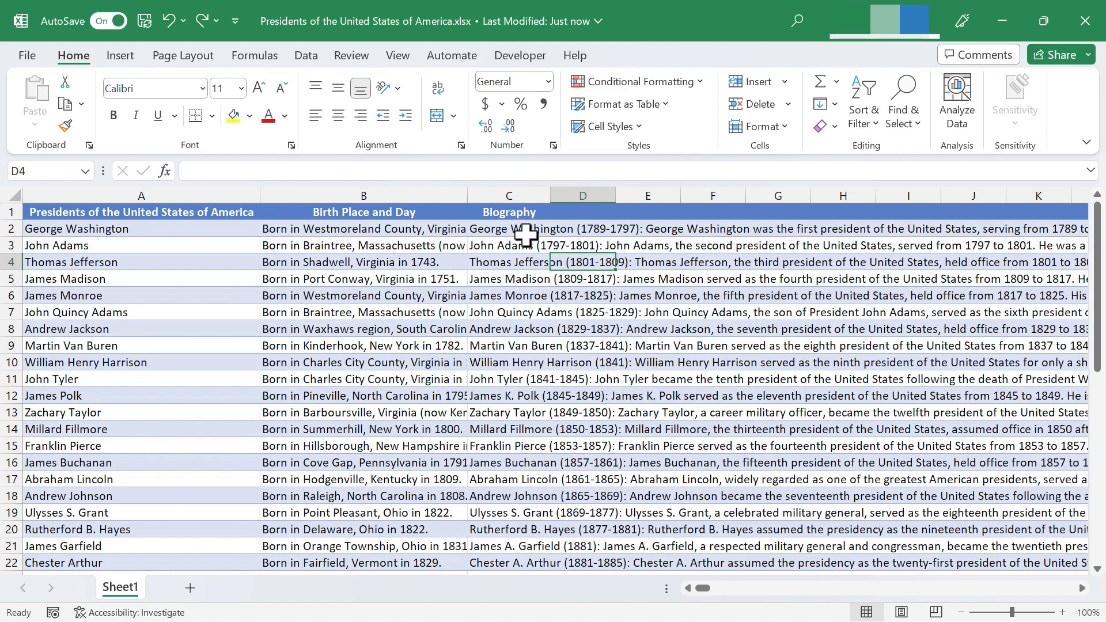
mouse_move(521, 235)
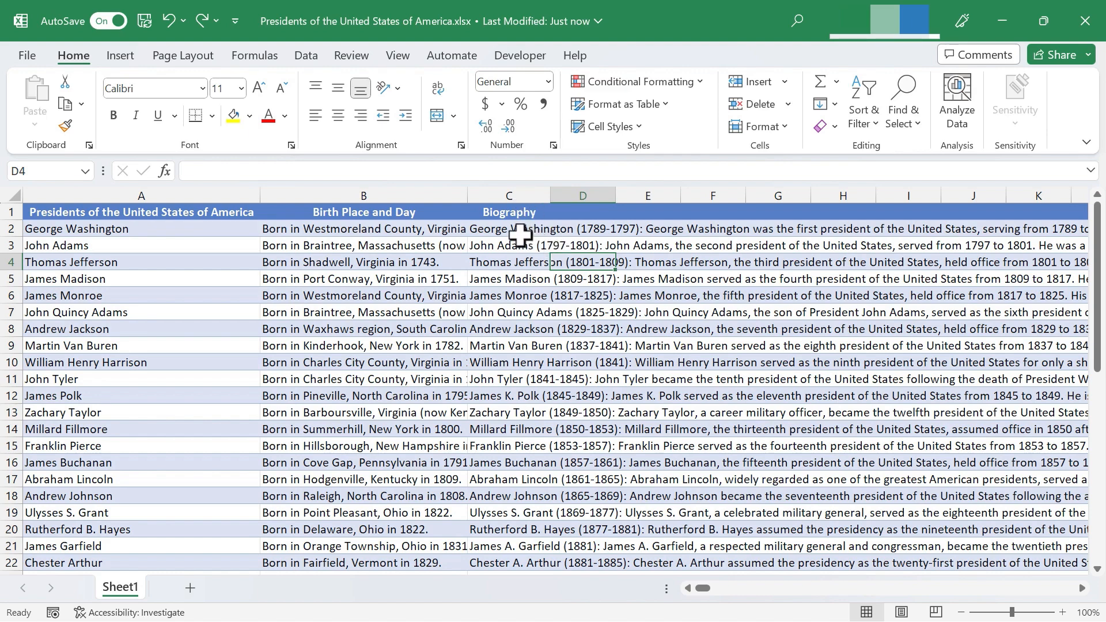
mouse_move(550, 230)
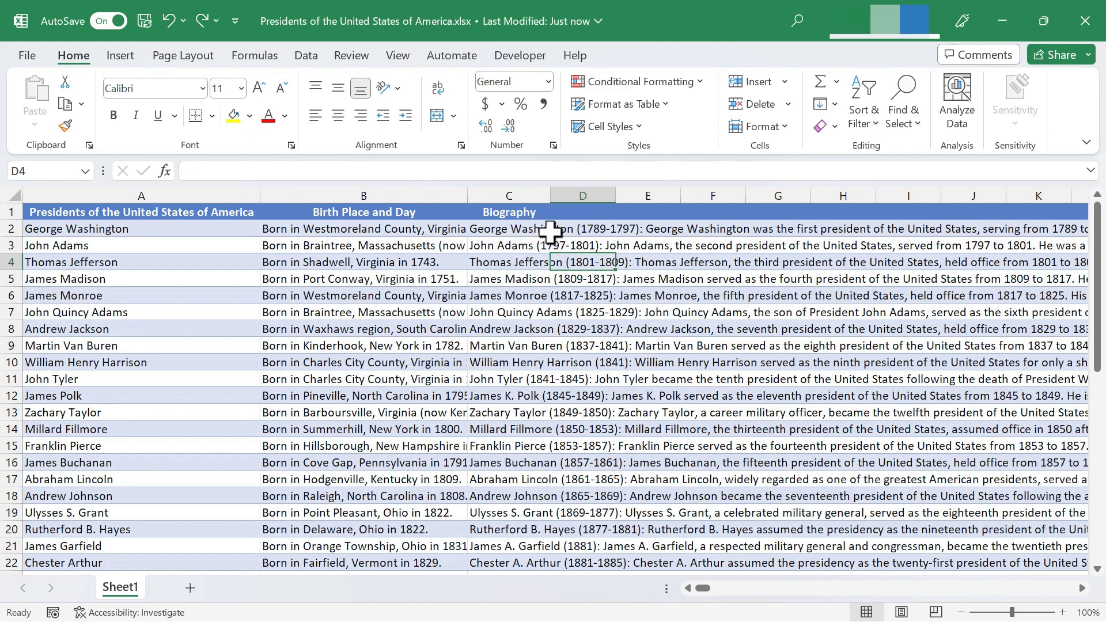
mouse_move(585, 235)
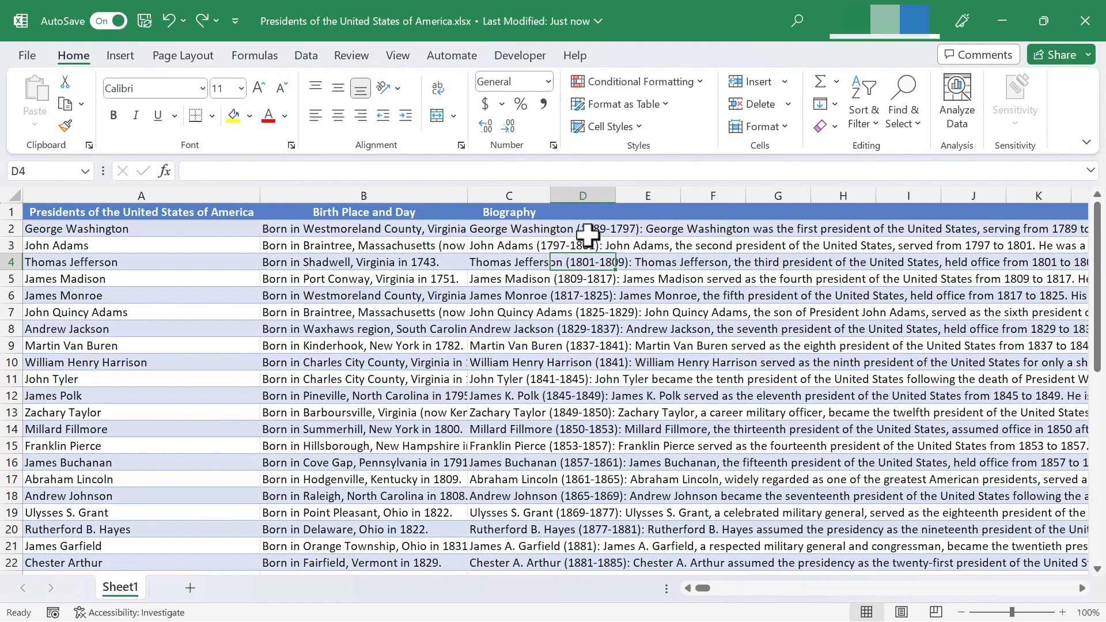
Step: Select James Madison's and Andrew Jackson's biography cells without changing them
click(583, 229)
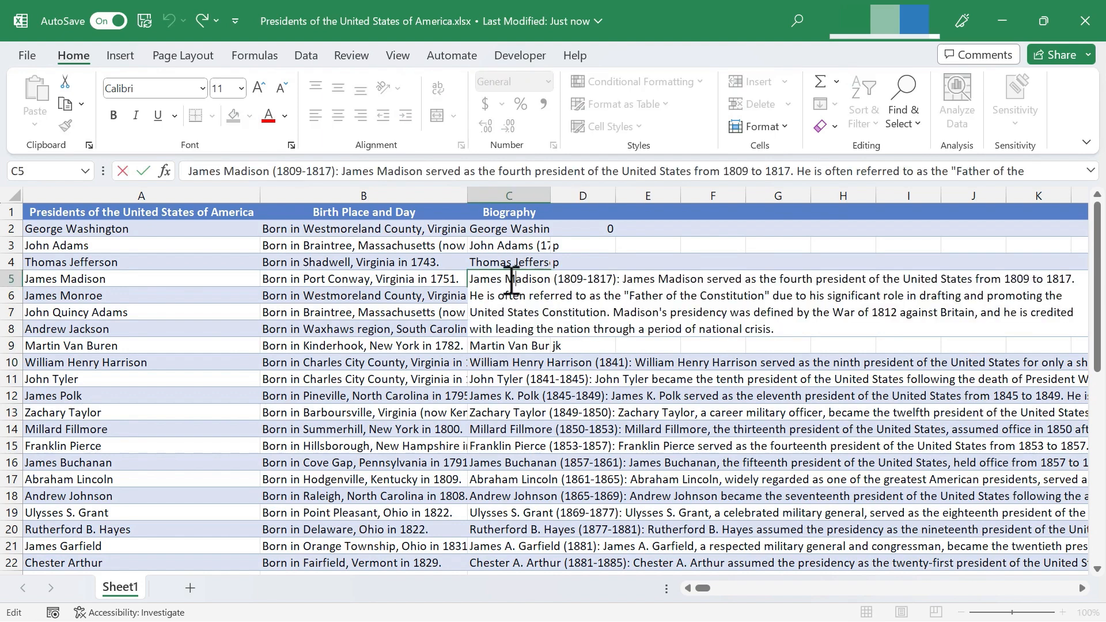
key(Enter)
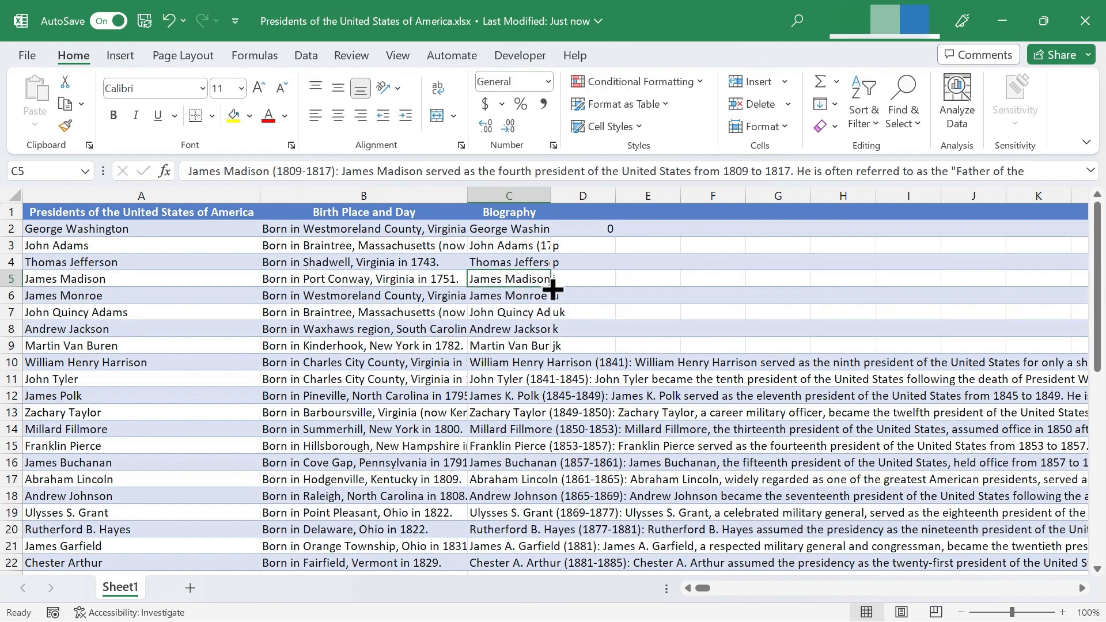
mouse_move(537, 331)
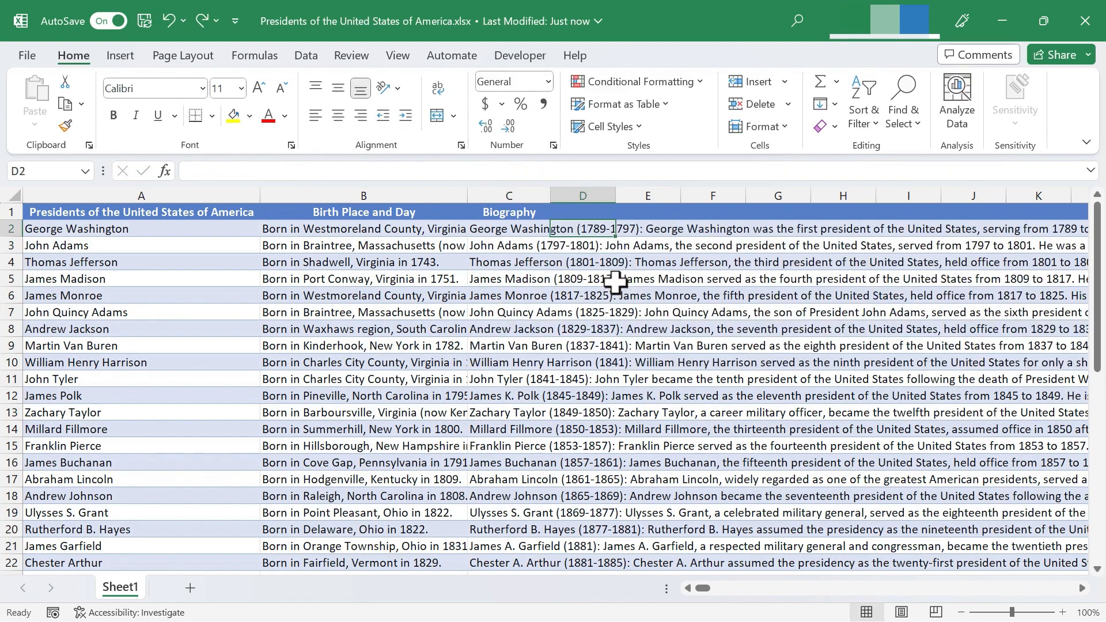
click(508, 328)
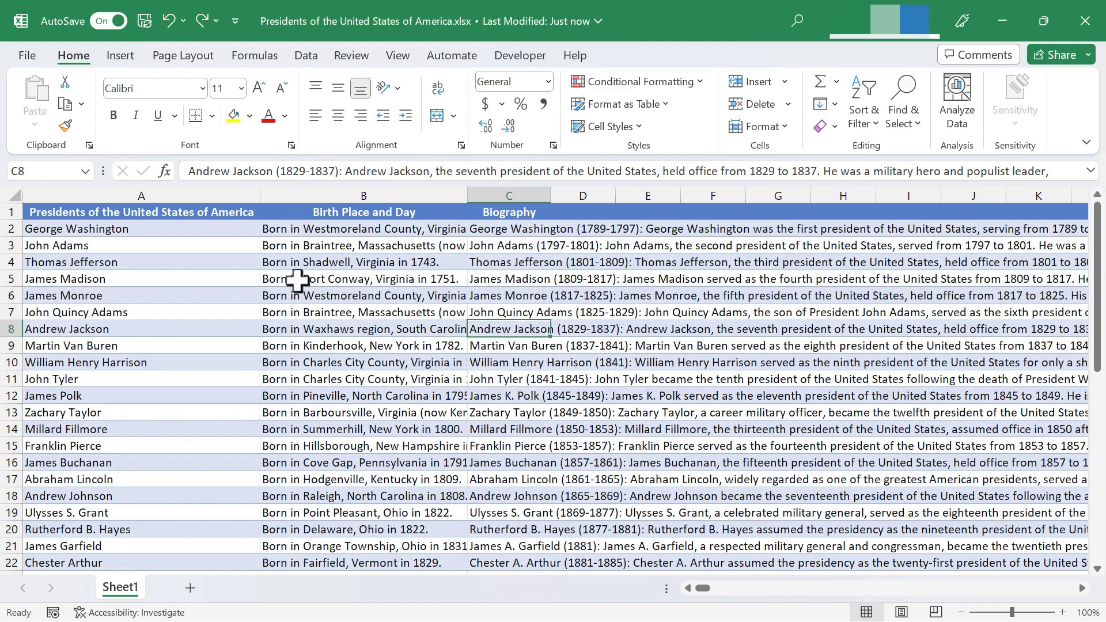
mouse_move(388, 224)
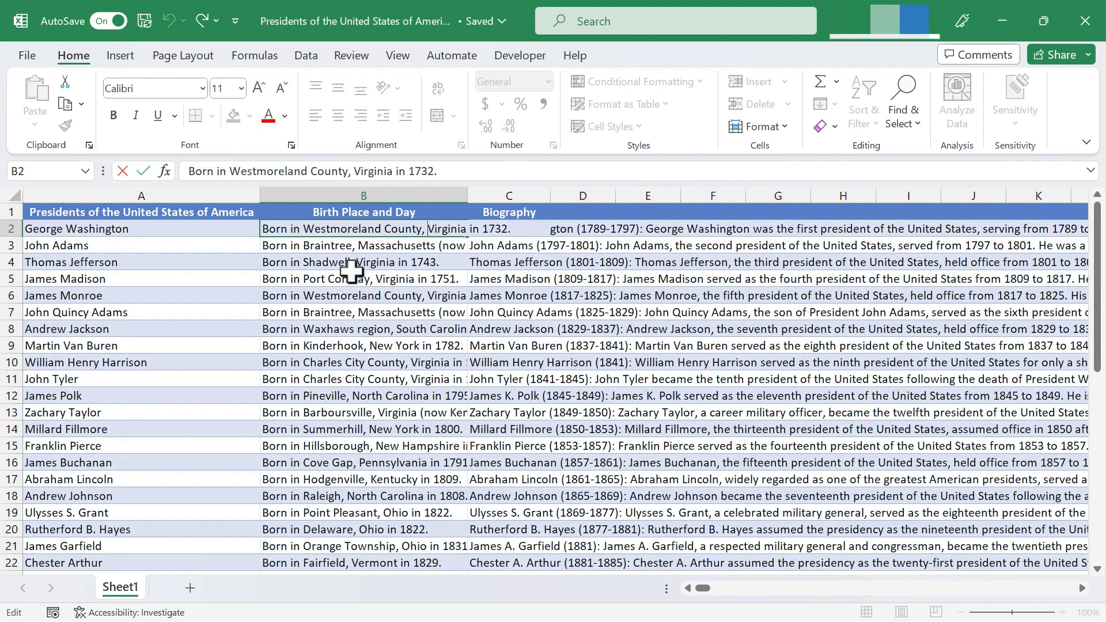
mouse_move(359, 245)
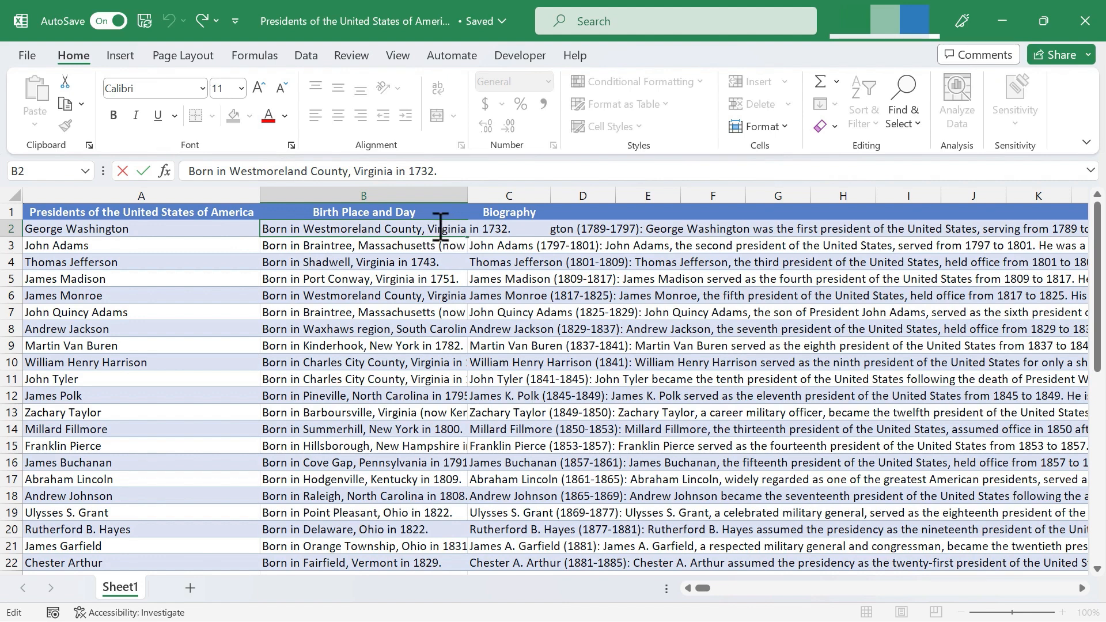
Step: Insert a line break in B2 after 'County,' so 'Virginia in 1732' starts line two
click(363, 244)
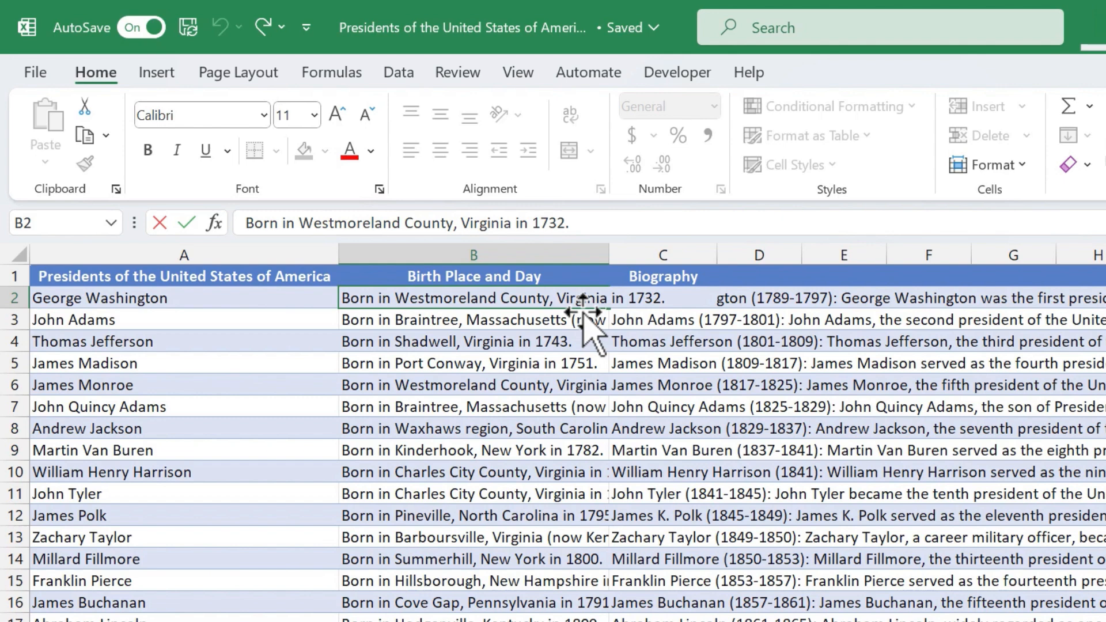
key(alt+enter)
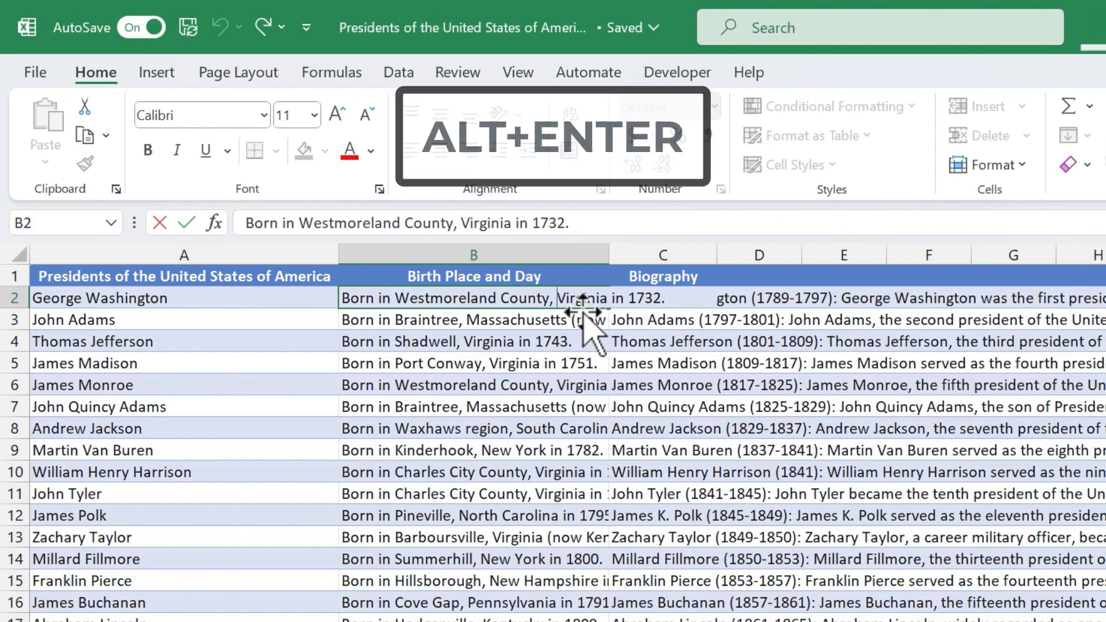
key(alt+enter)
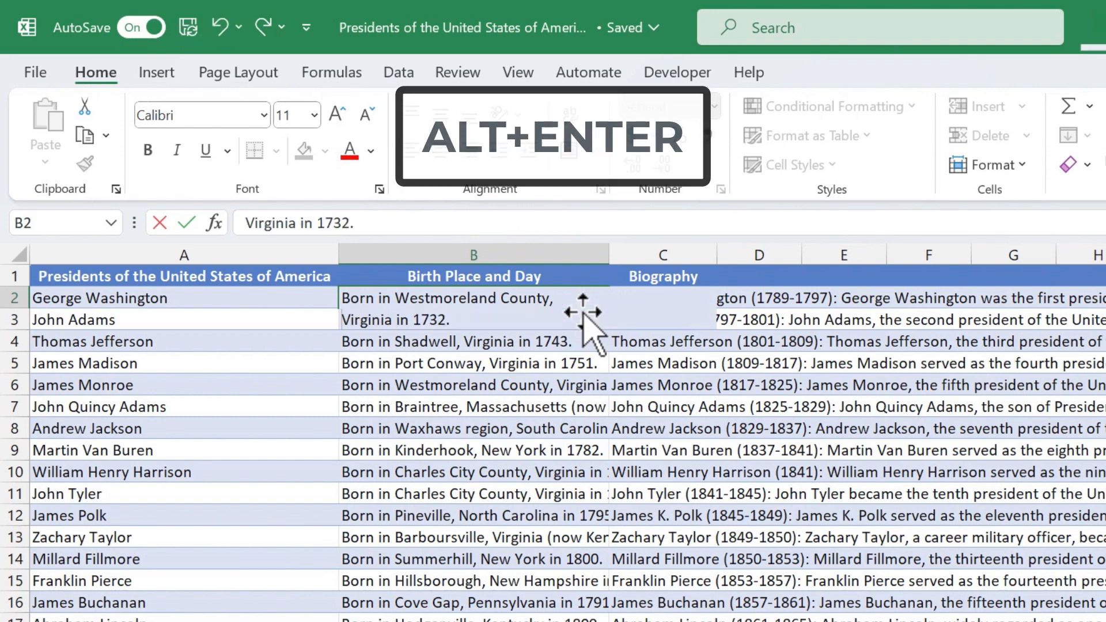
key(alt+enter)
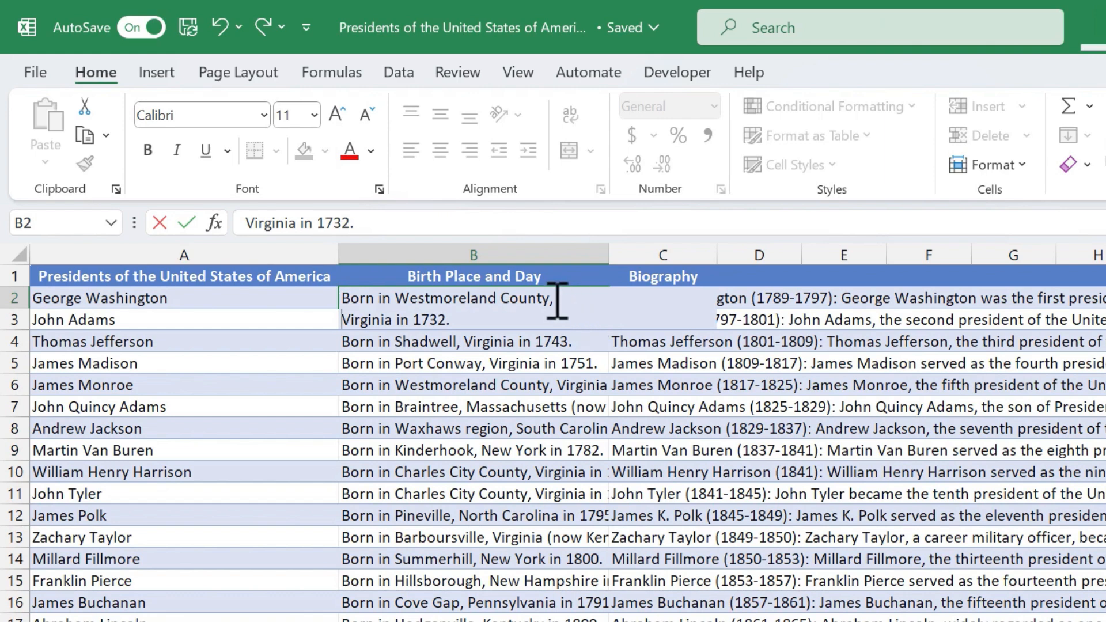
mouse_move(557, 349)
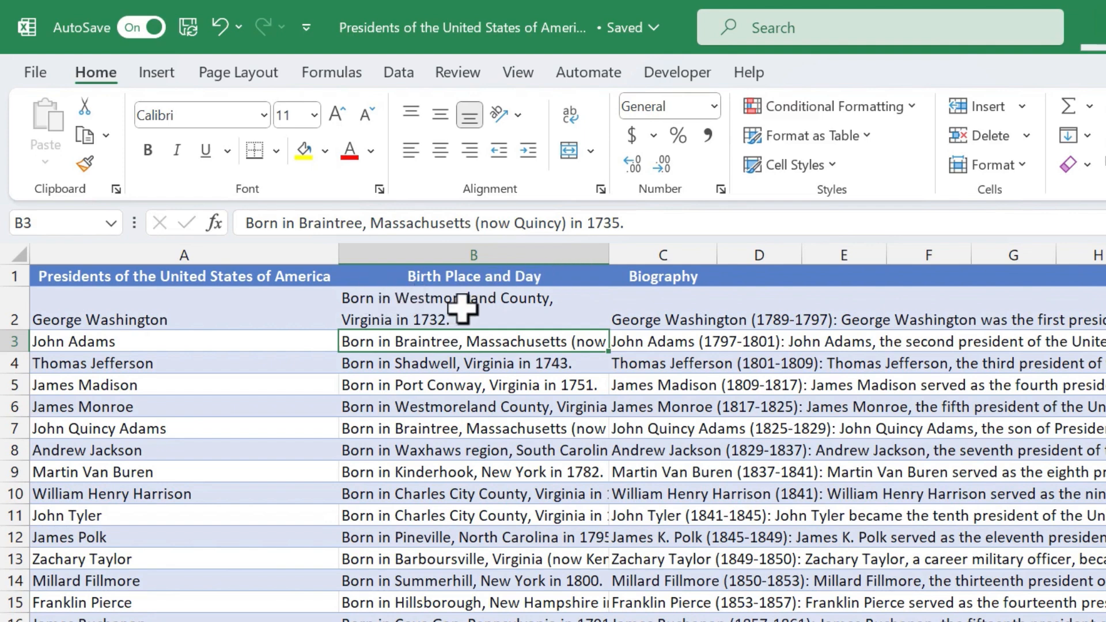
mouse_move(625, 267)
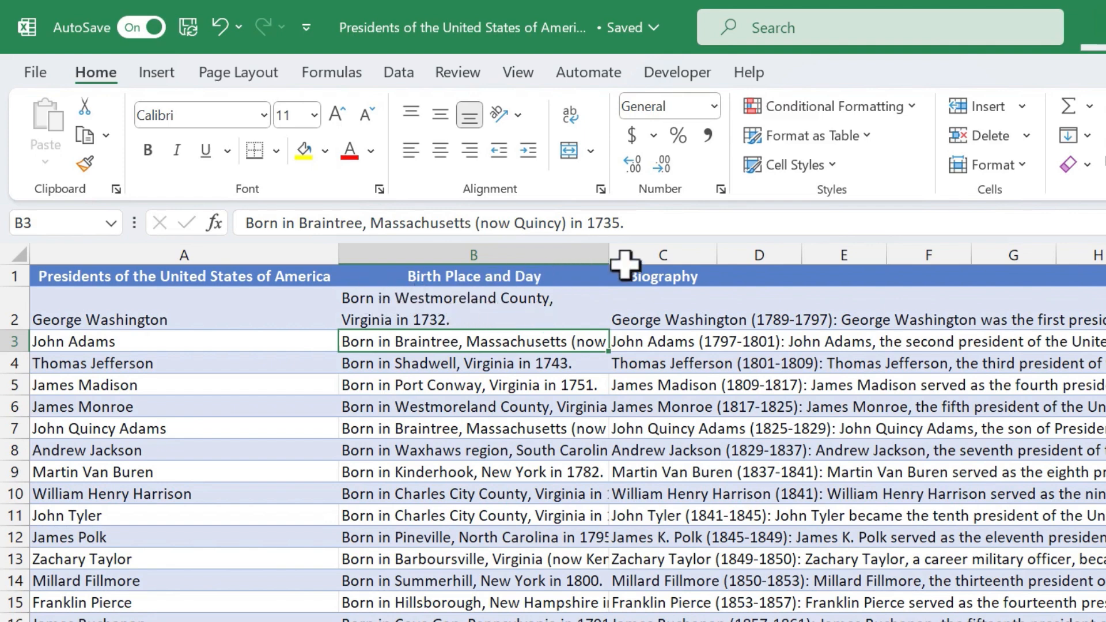
mouse_move(716, 255)
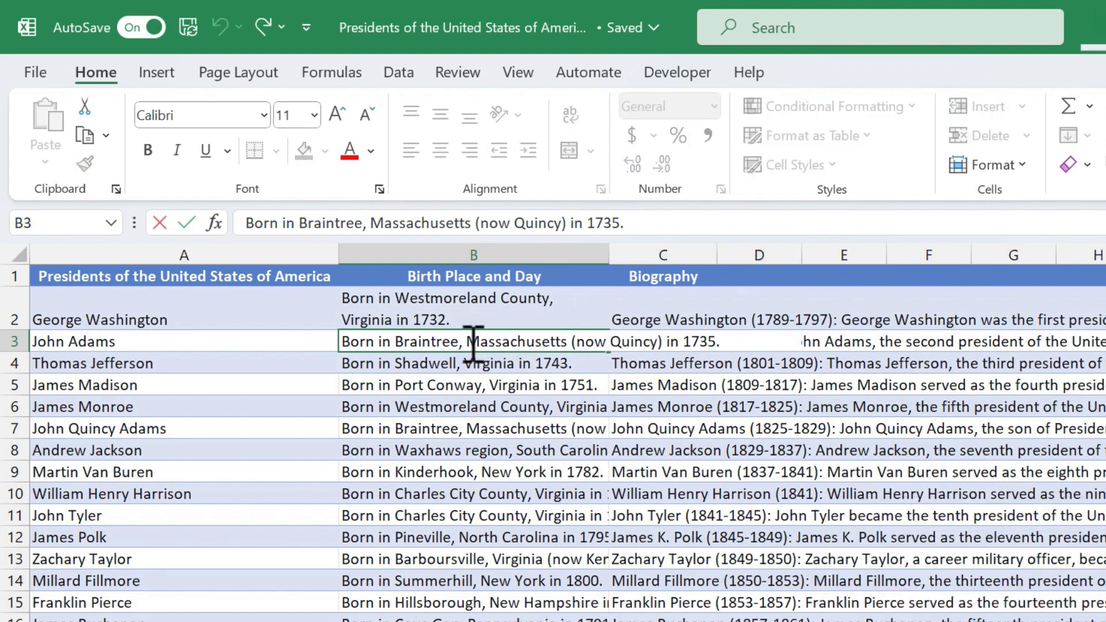
Step: Add an Alt+Enter line break in B3 before '(now Quincy) in 1735'
key(alt+enter)
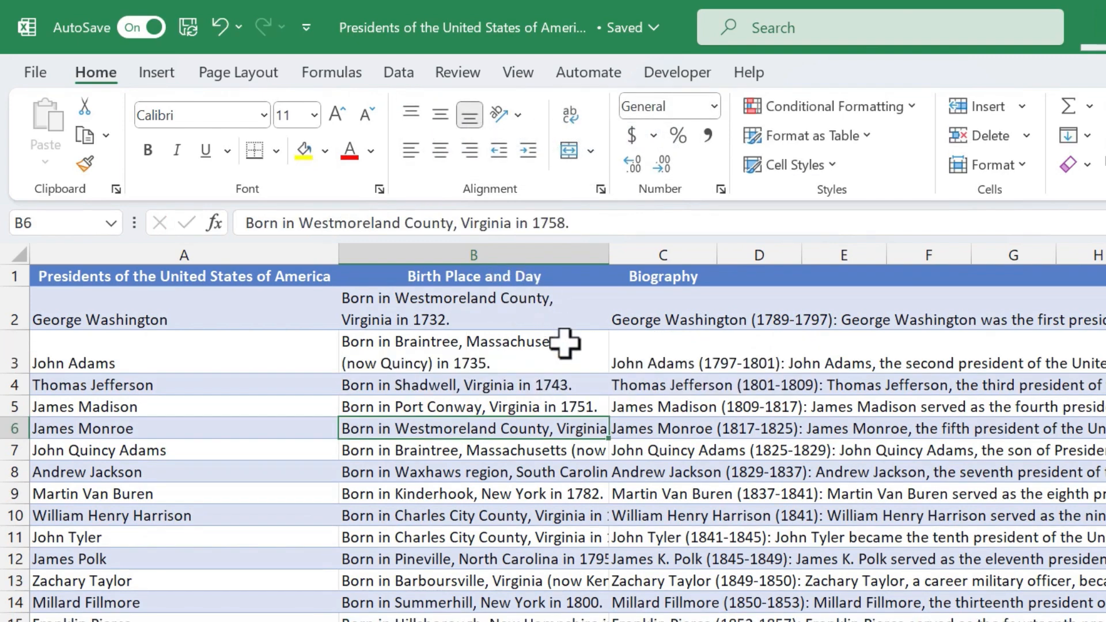
mouse_move(557, 599)
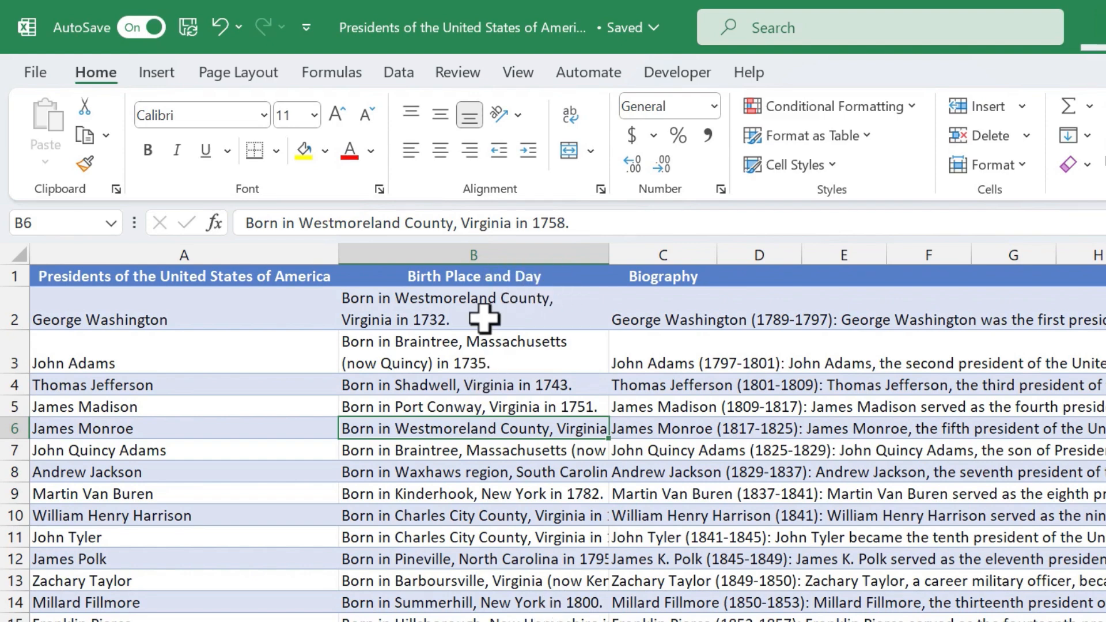
mouse_move(541, 334)
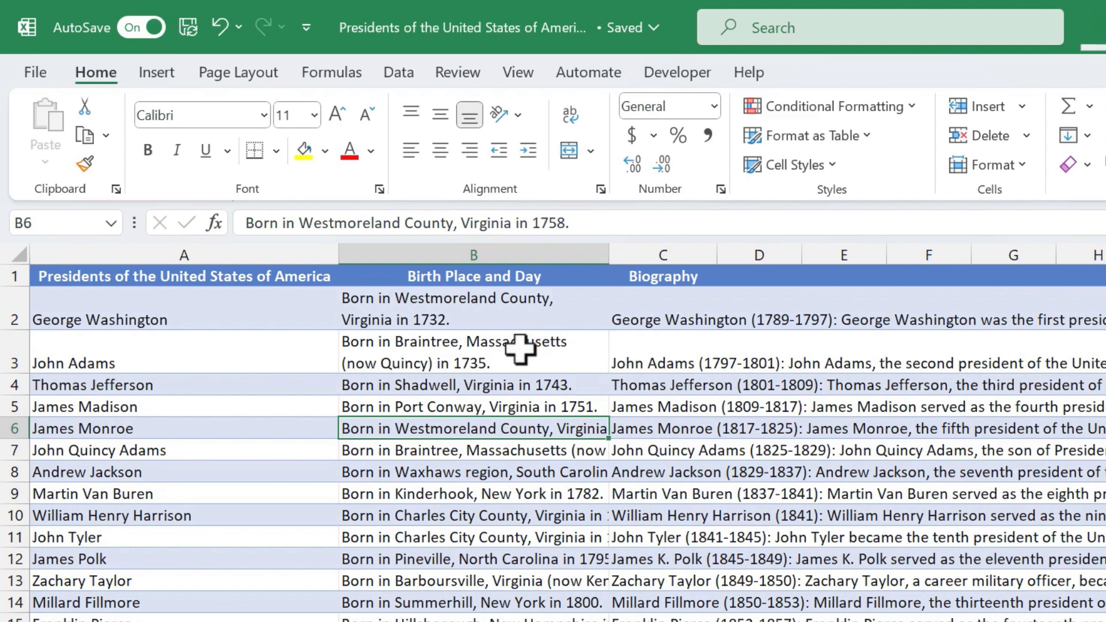
key(alt+enter)
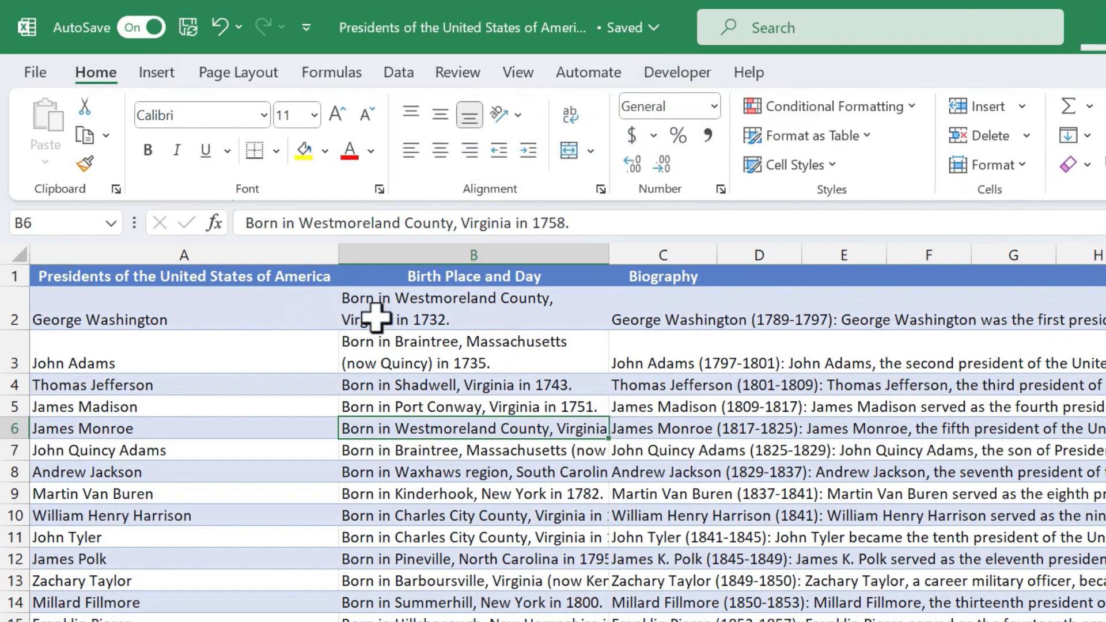
mouse_move(462, 342)
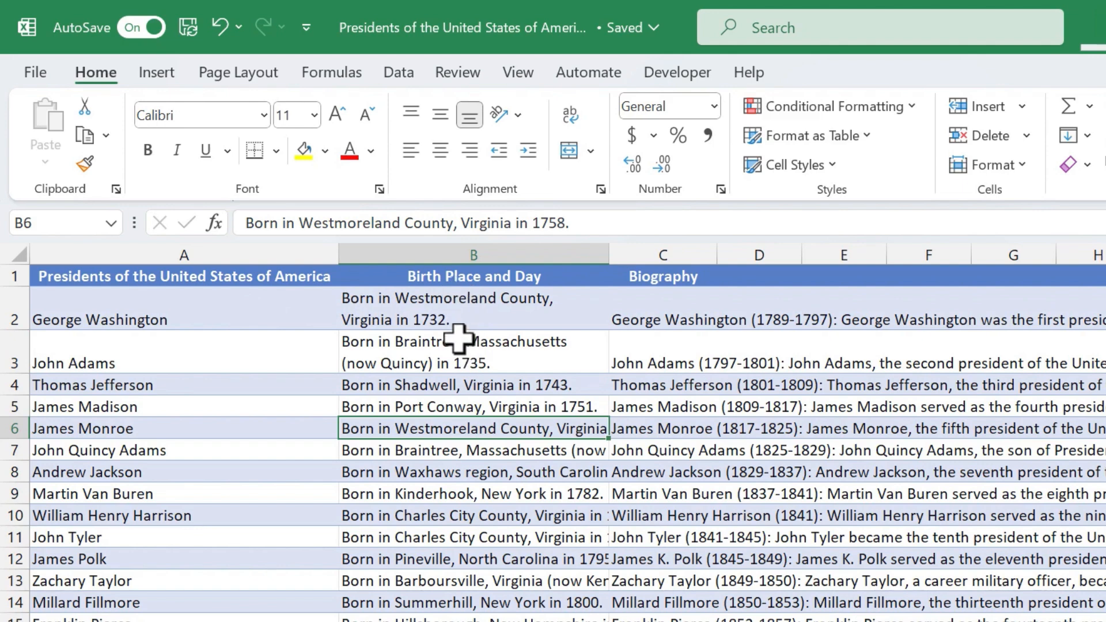
mouse_move(568, 366)
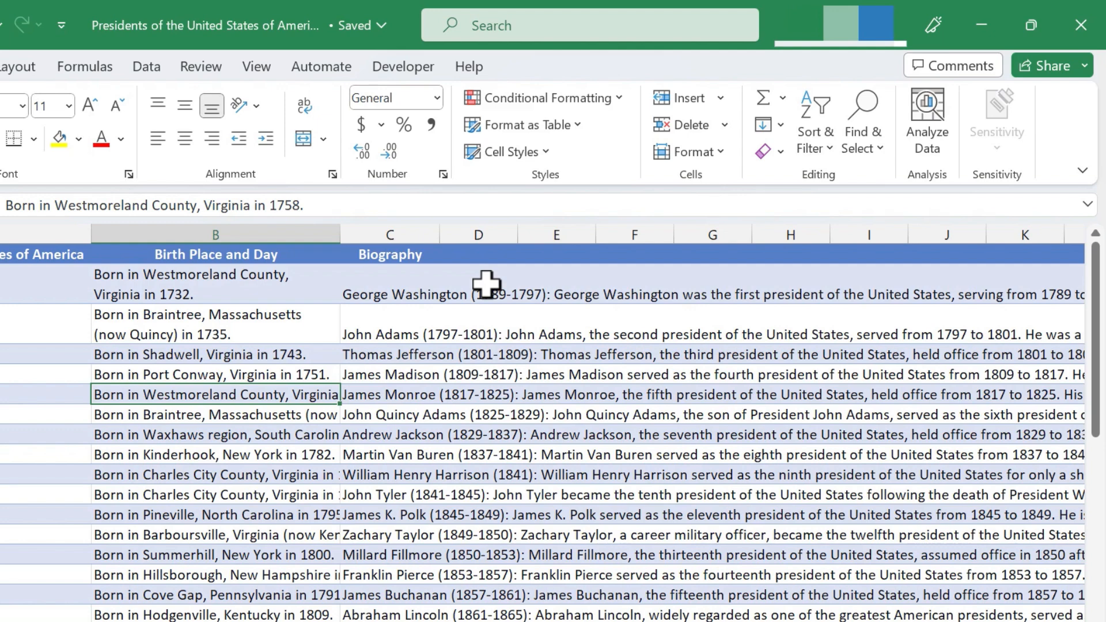
Step: Head column D 'Presidential Order' and fill it with 1, 2, 3 onward down the table
click(477, 284)
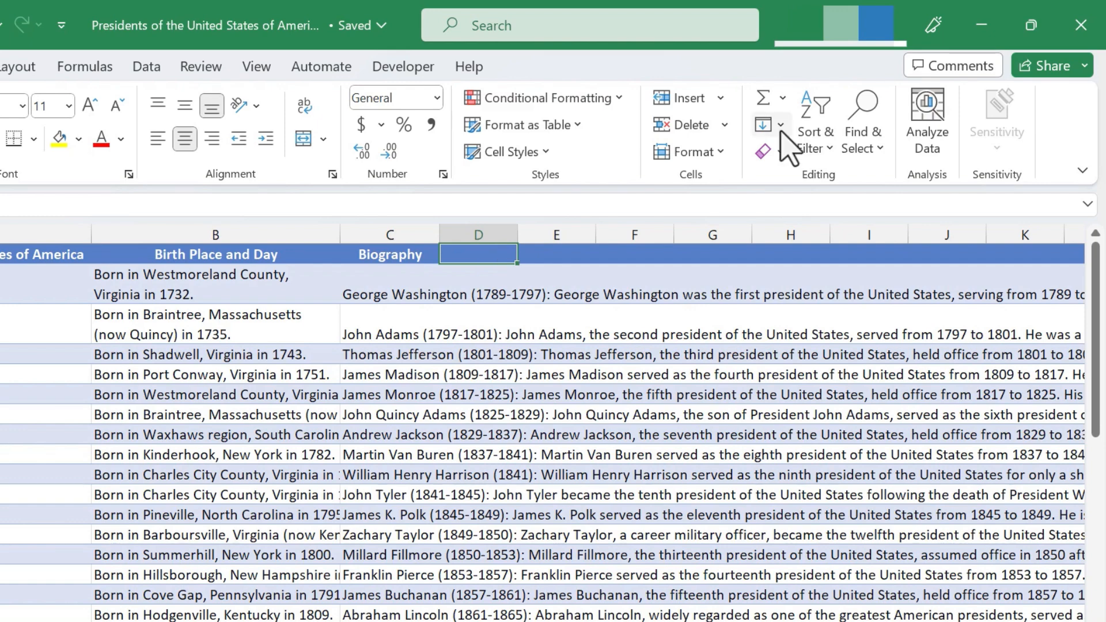
text(Presidential Order)
click(479, 284)
text(1)
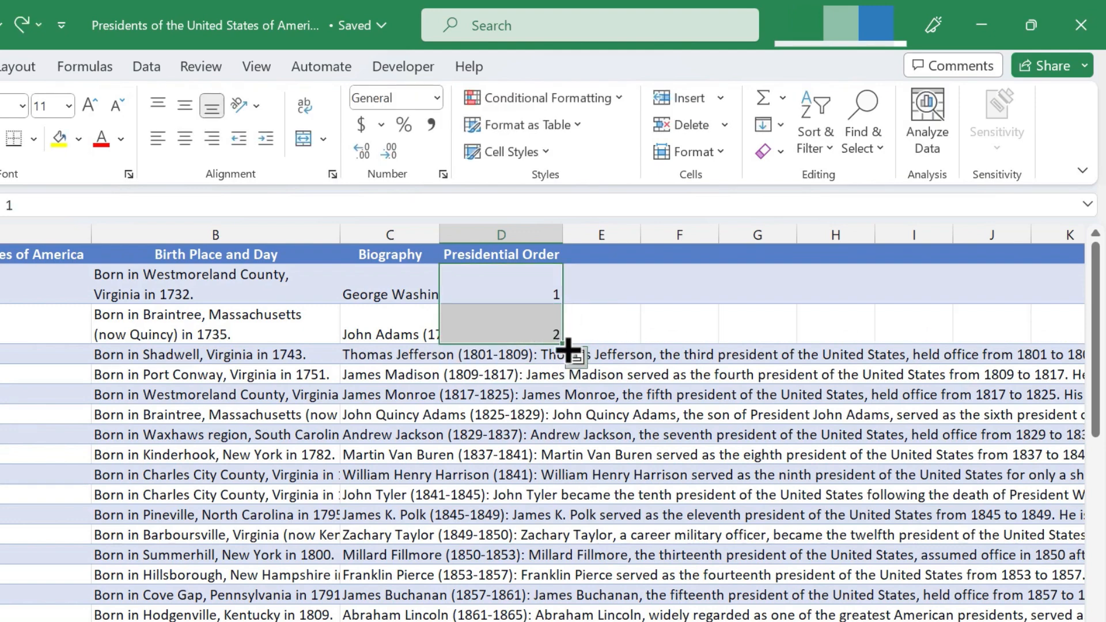
mouse_move(564, 353)
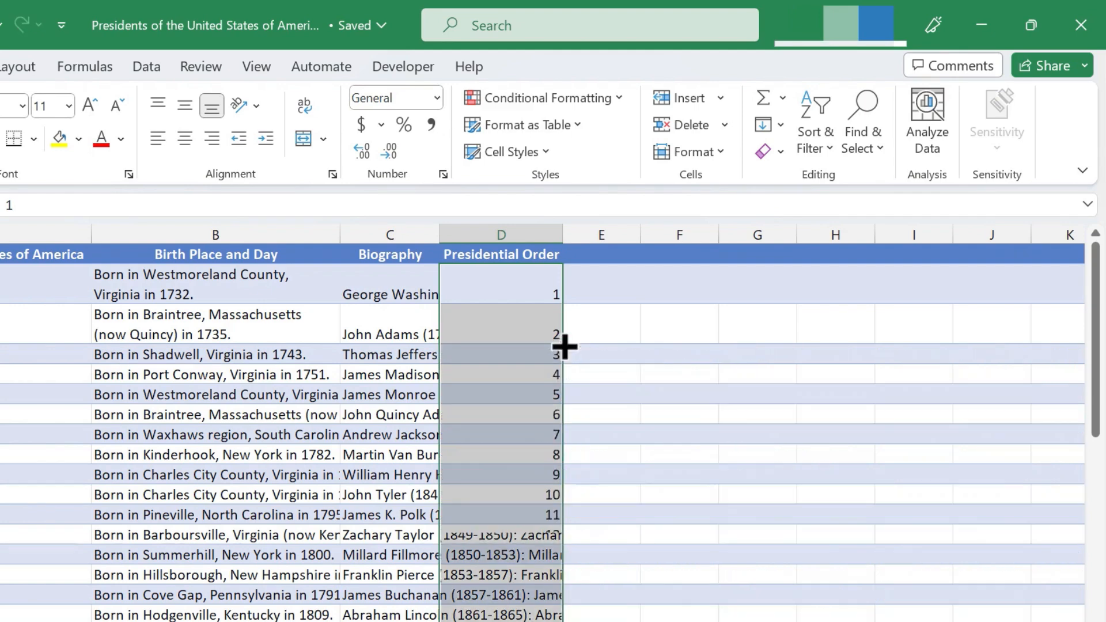
scroll(down, 3)
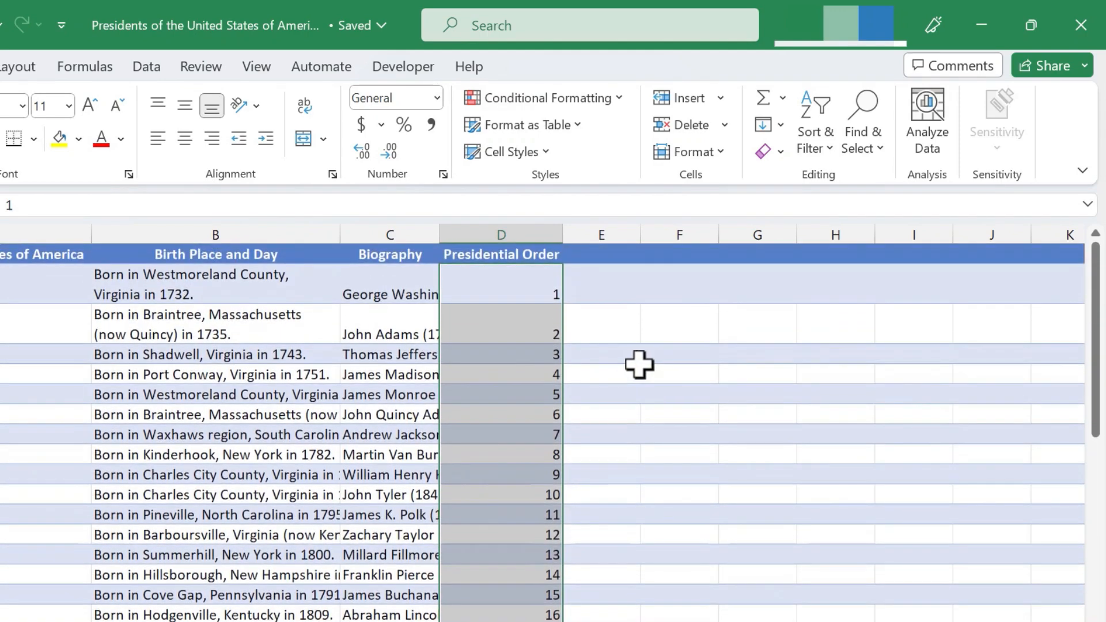
click(678, 354)
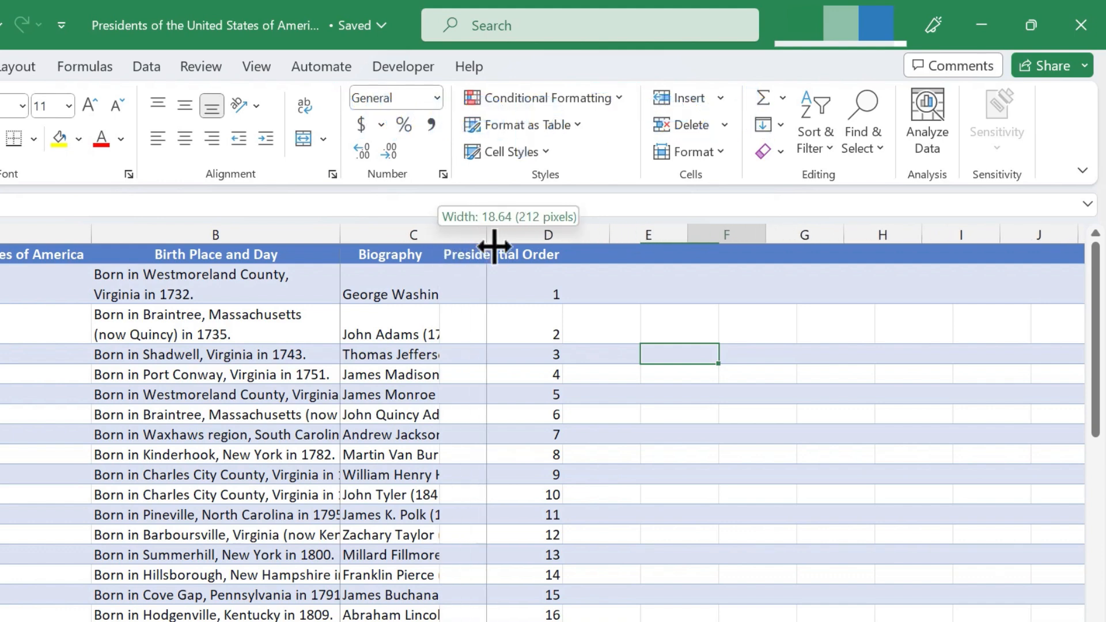
Step: Drag column C's right border wider and select the whole Biography column
drag(493, 254, 616, 263)
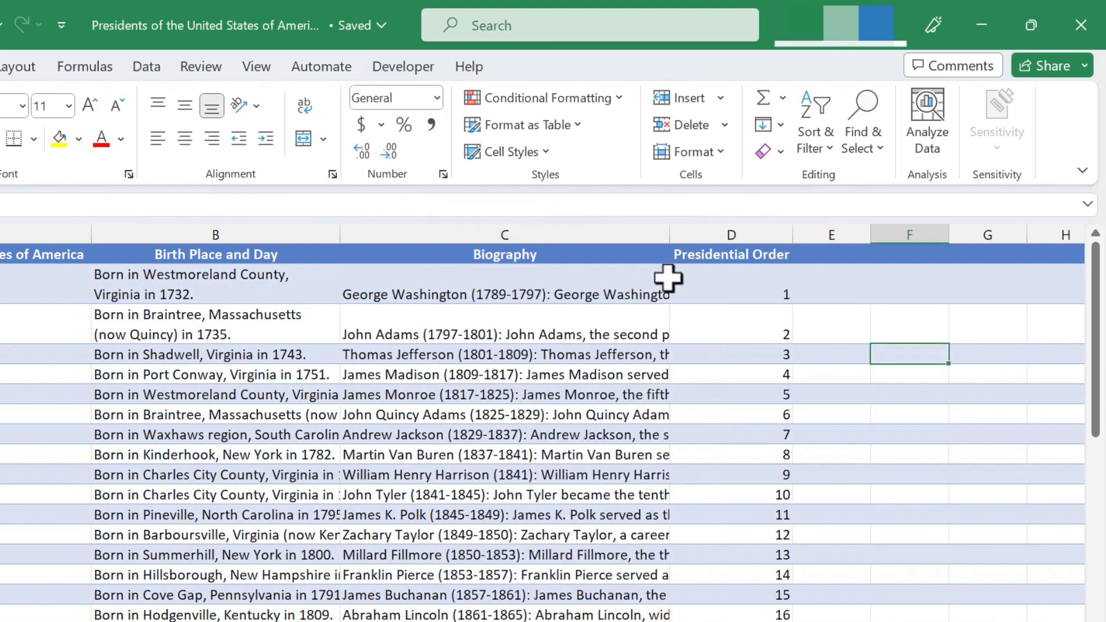
mouse_move(497, 250)
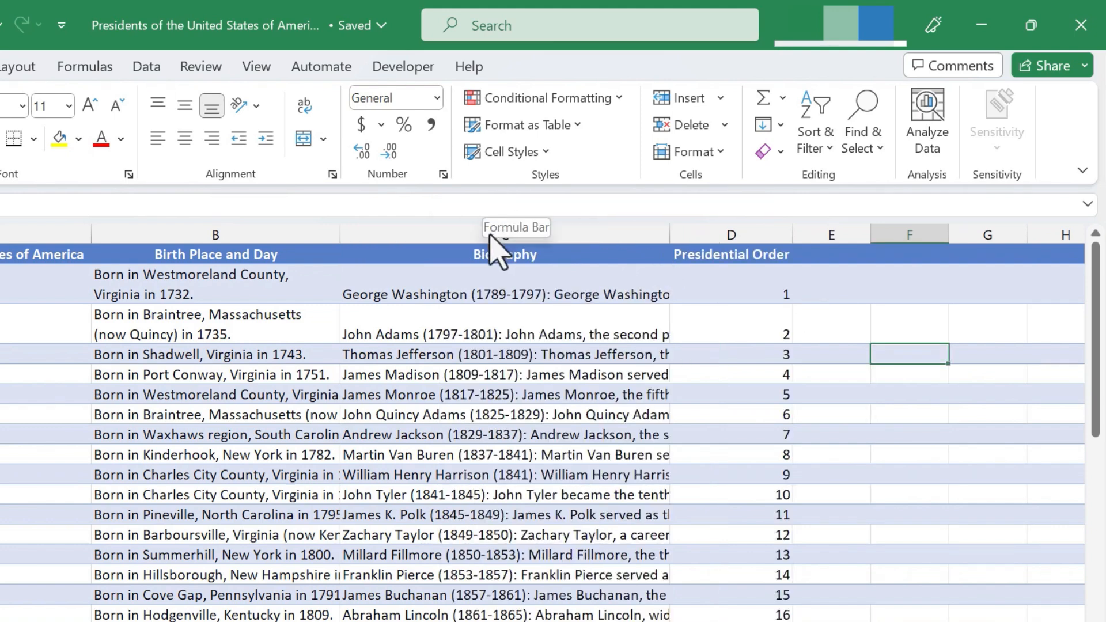
click(505, 234)
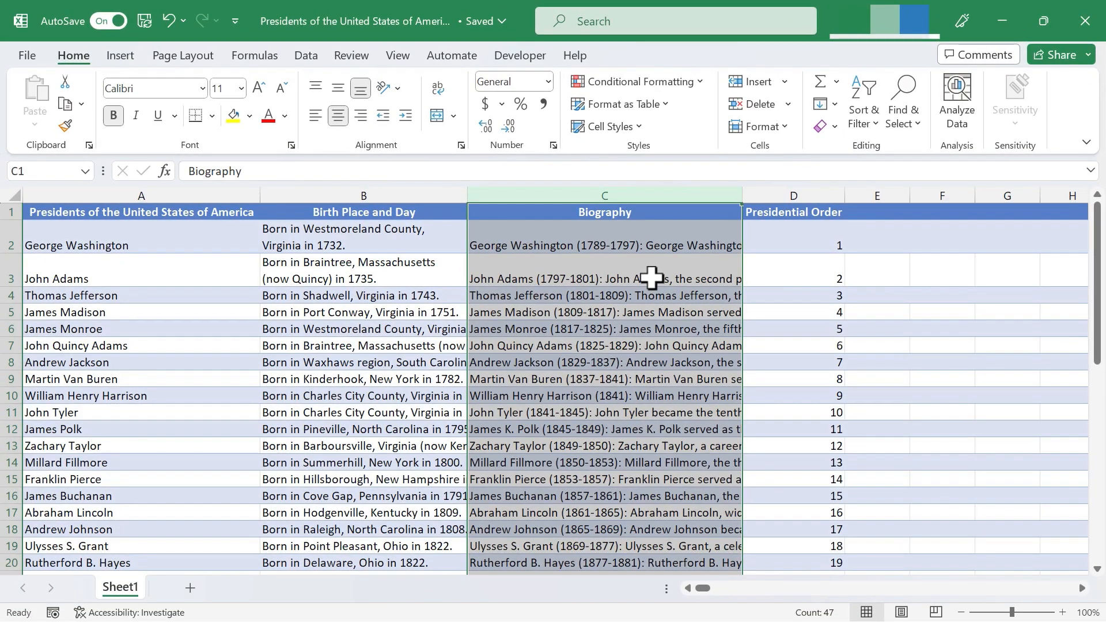
mouse_move(73, 55)
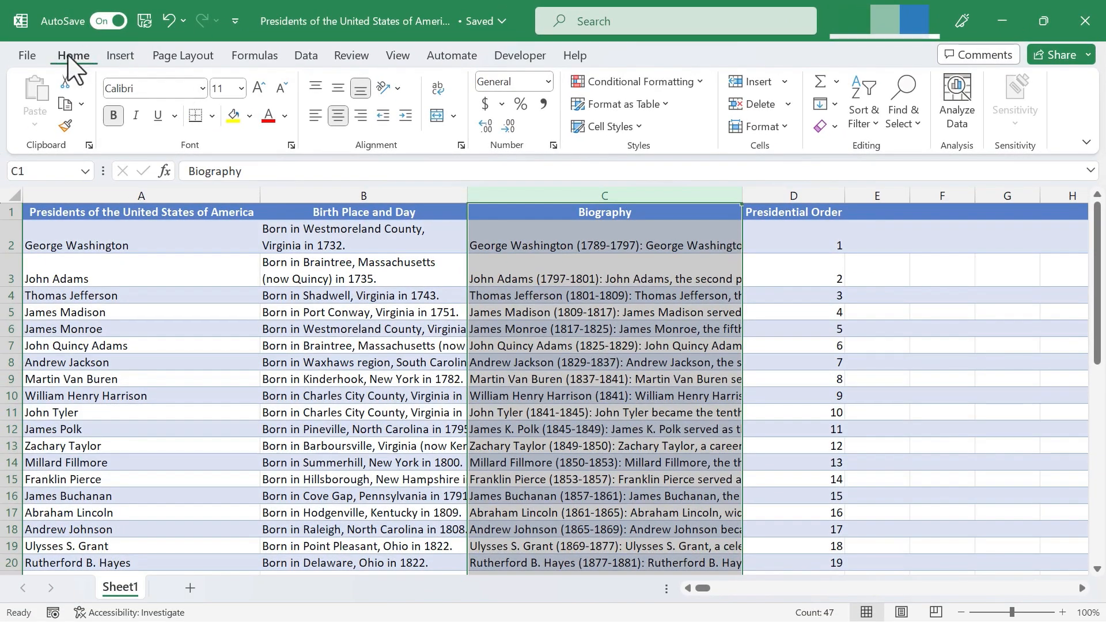
mouse_move(760, 126)
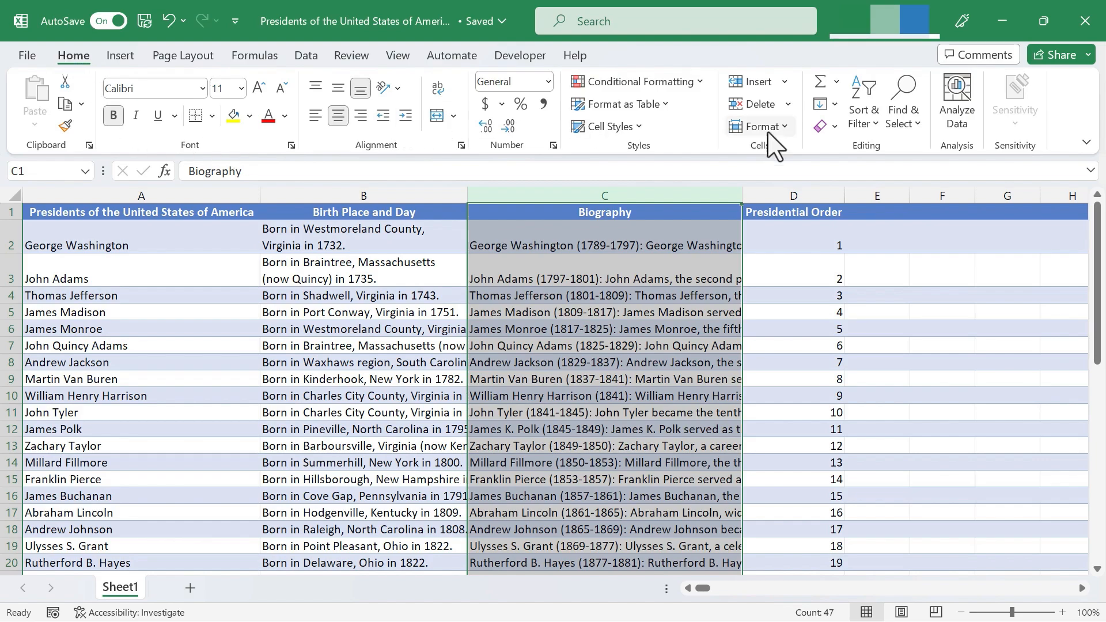
mouse_move(381, 162)
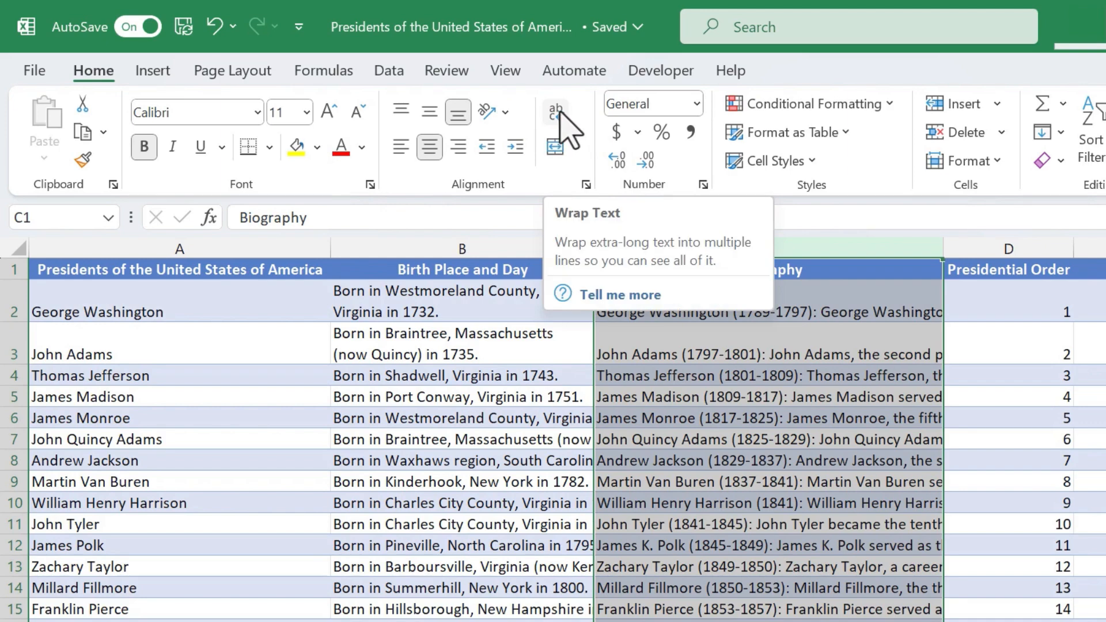
Step: Apply Wrap Text to column C and scroll down to check the taller rows
click(556, 109)
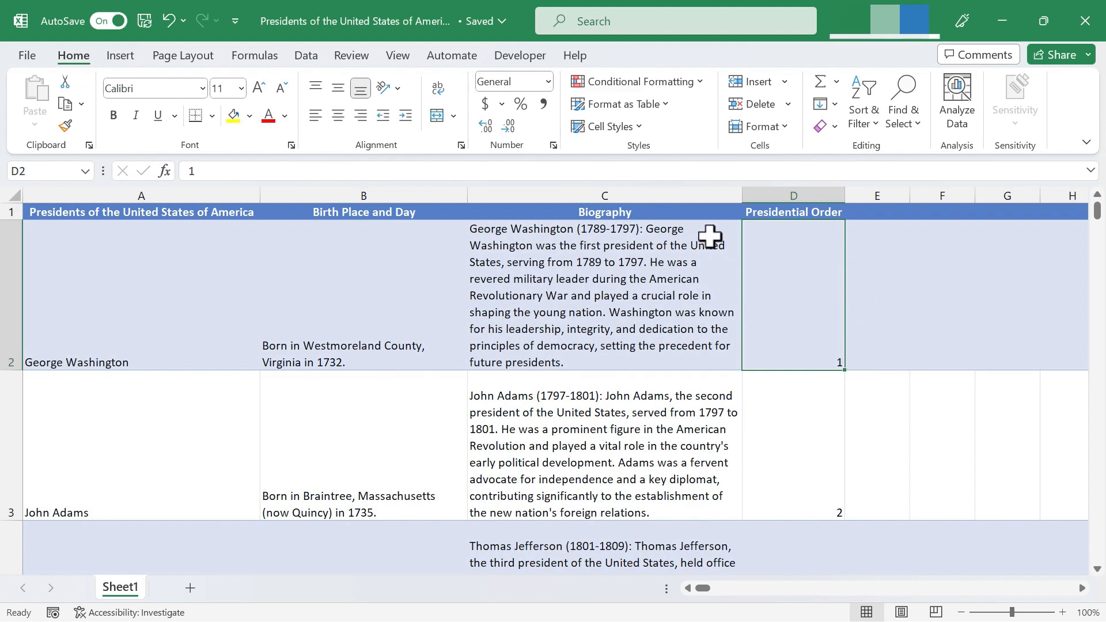
mouse_move(700, 238)
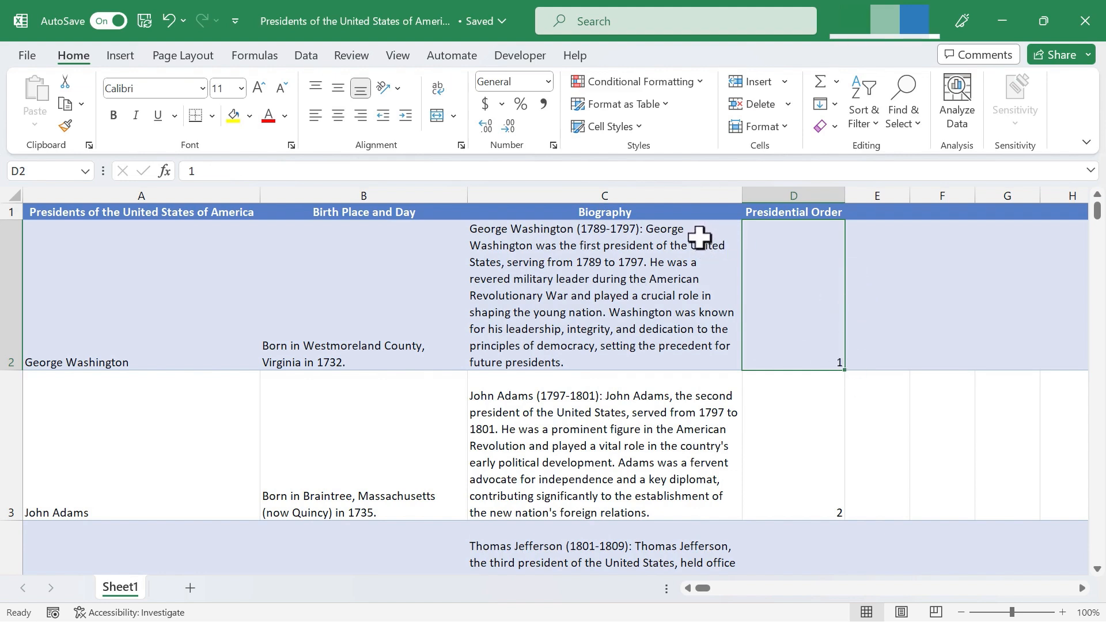
mouse_move(714, 260)
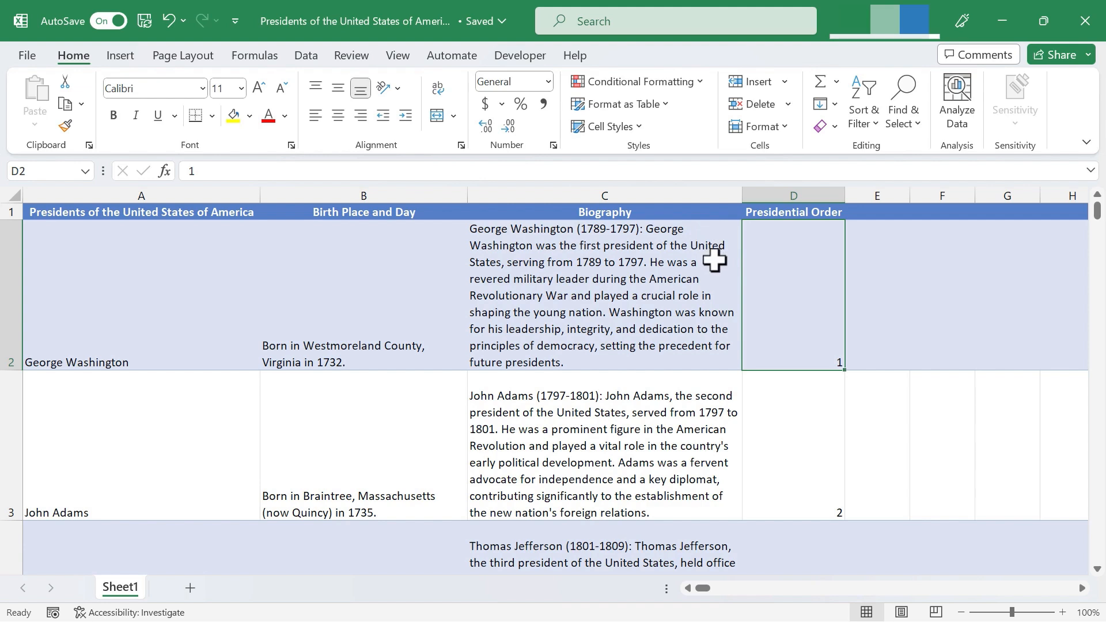
mouse_move(513, 232)
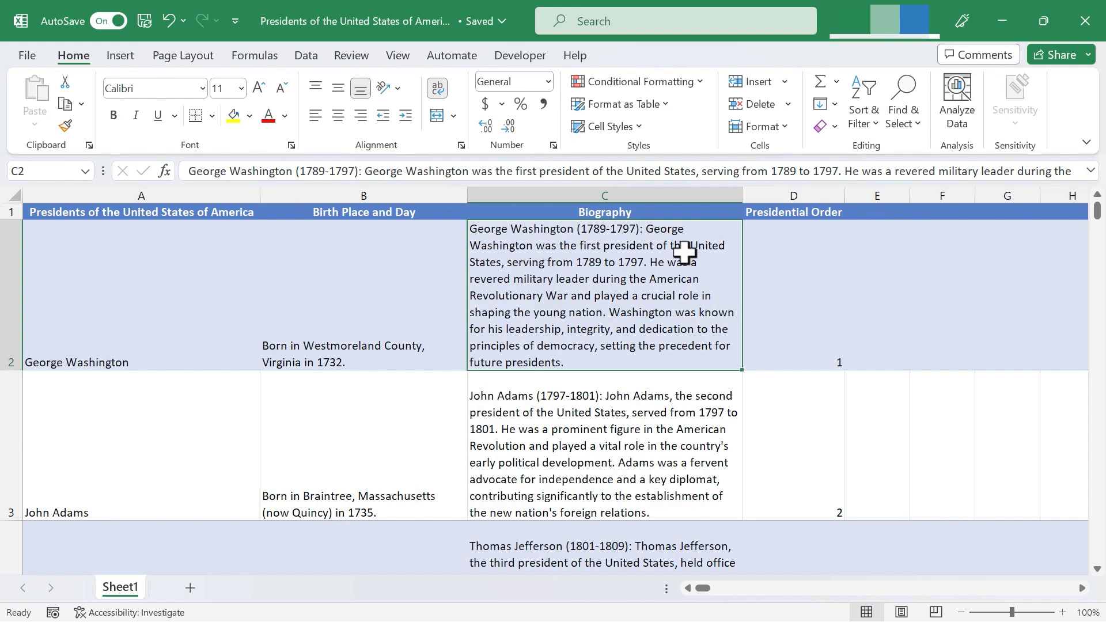
mouse_move(567, 243)
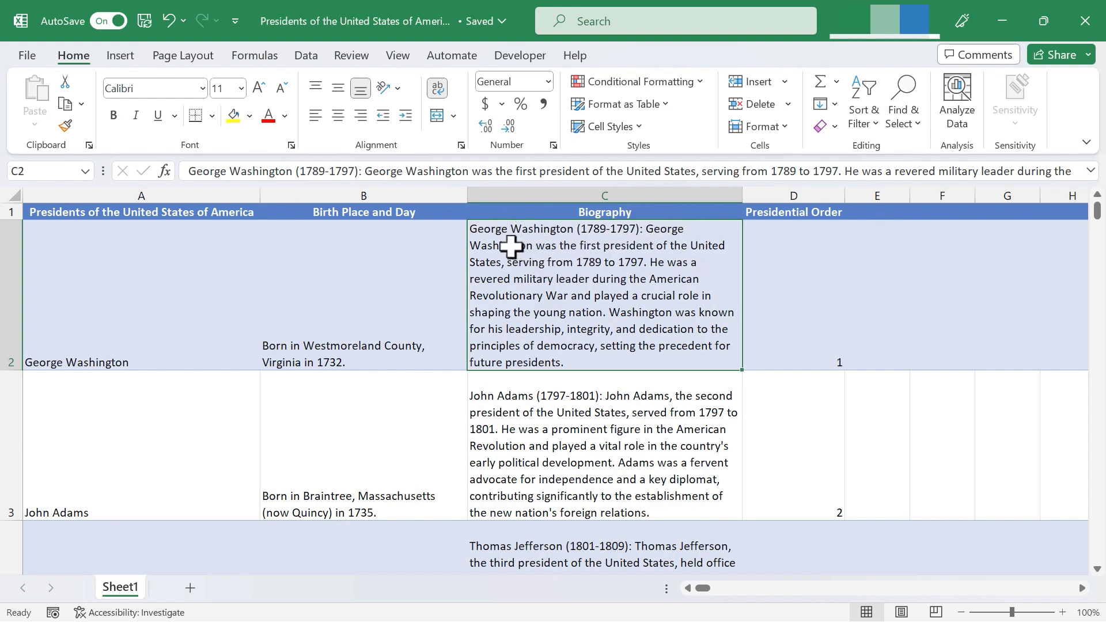
mouse_move(532, 344)
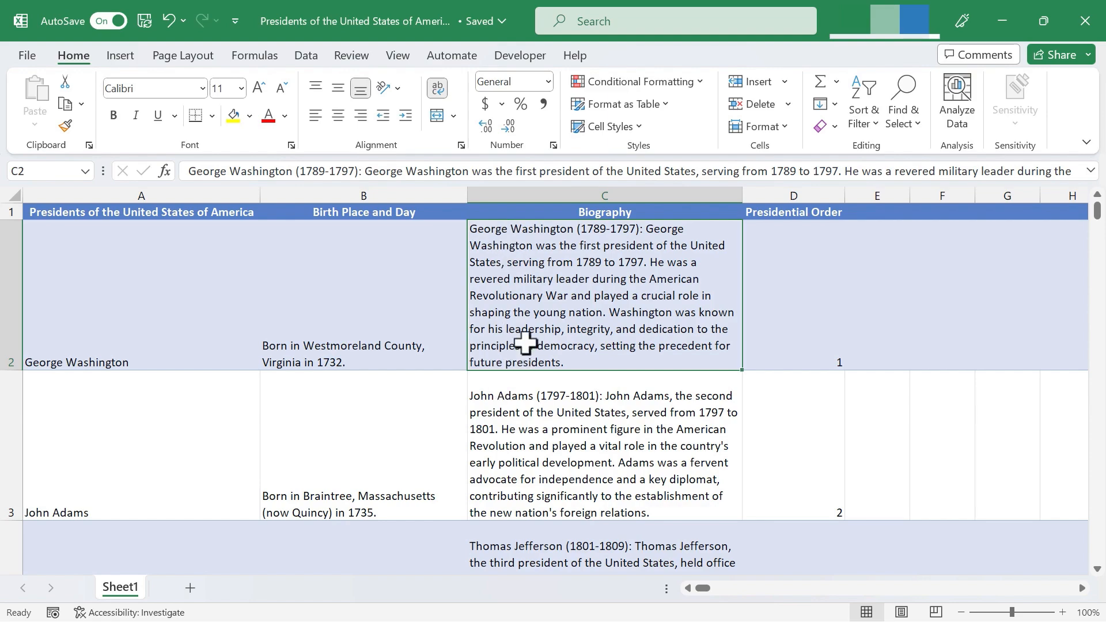
scroll(down, 3)
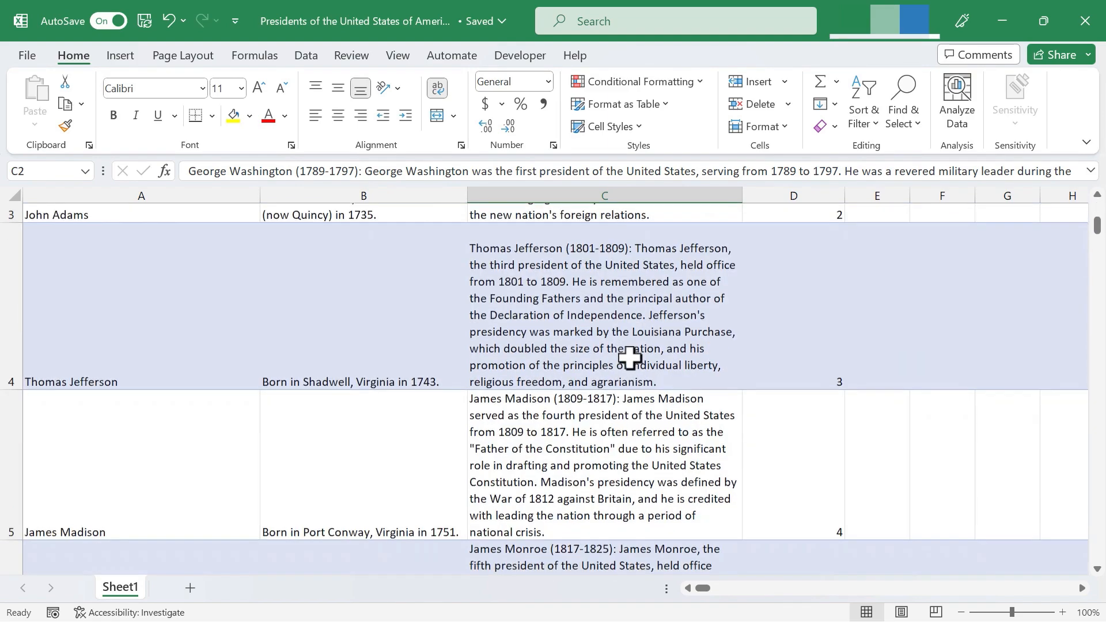
scroll(down, 3)
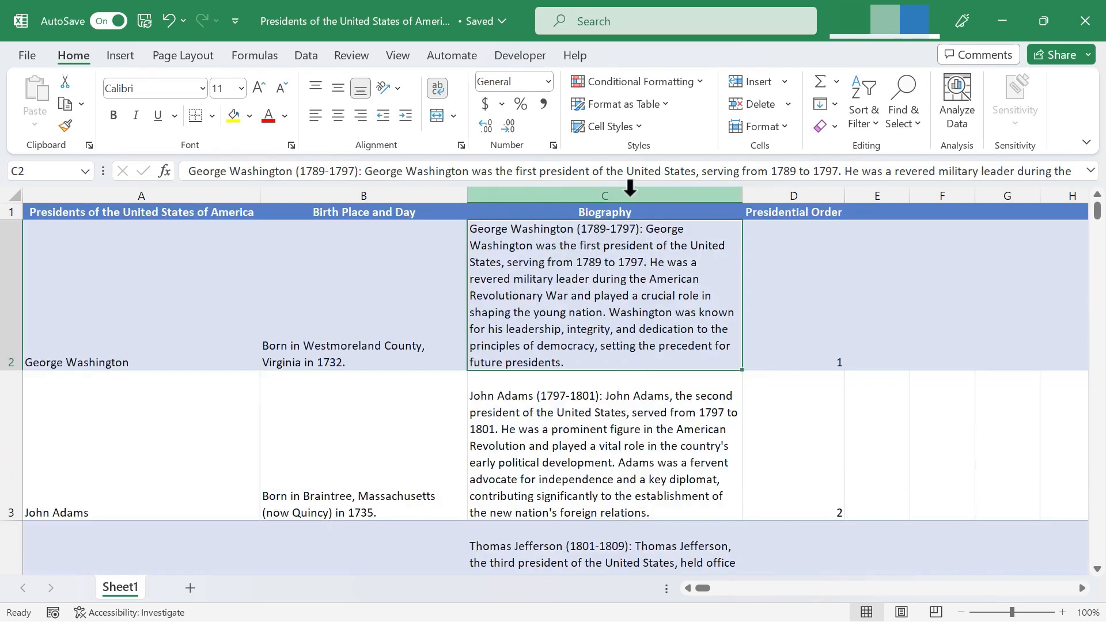
Step: Reselect the Biography column and undo the wrapping with Ctrl+Z
click(603, 195)
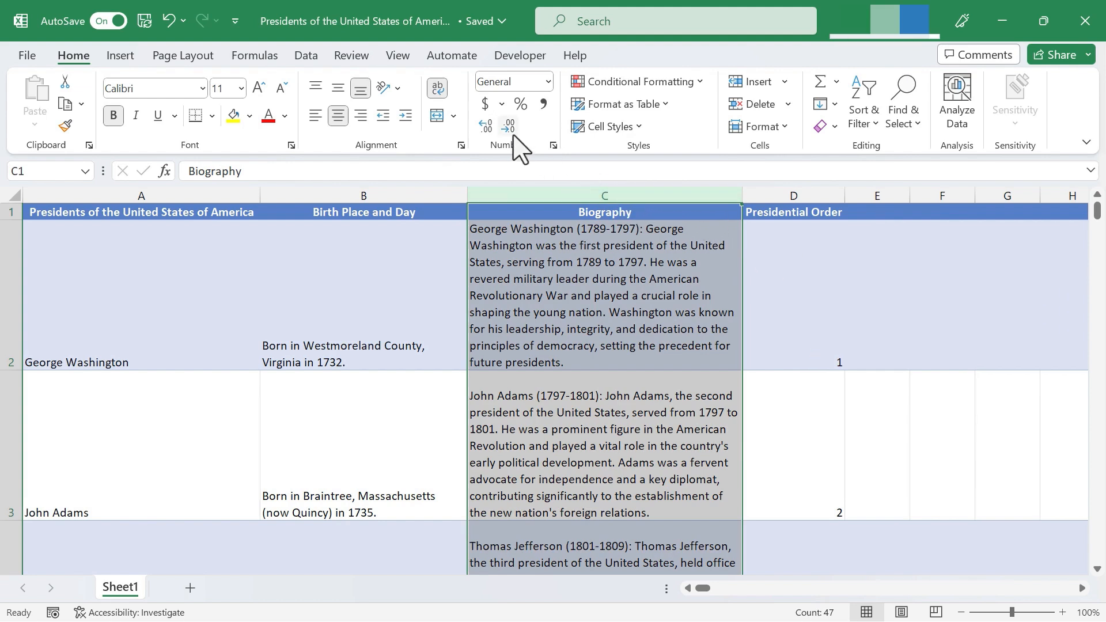
mouse_move(441, 95)
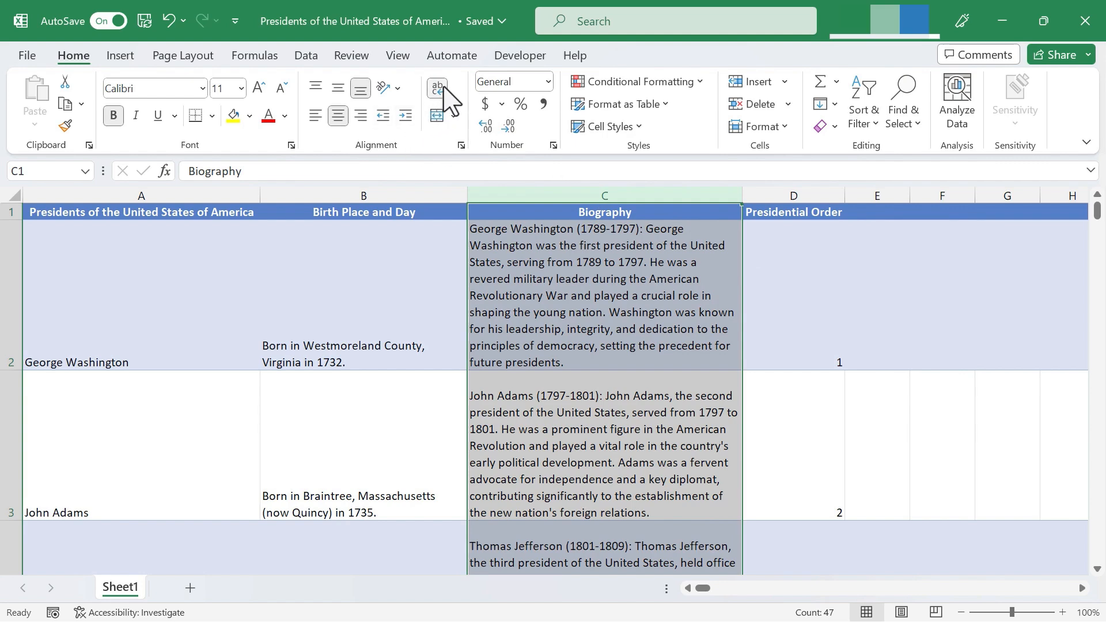
mouse_move(442, 104)
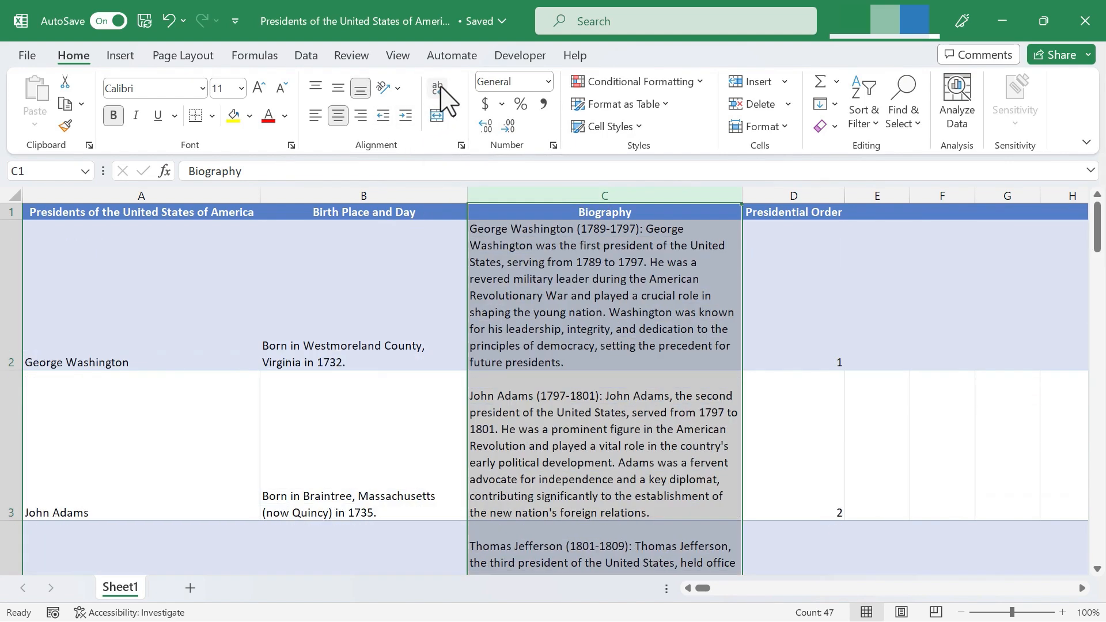
key(ctrl+z)
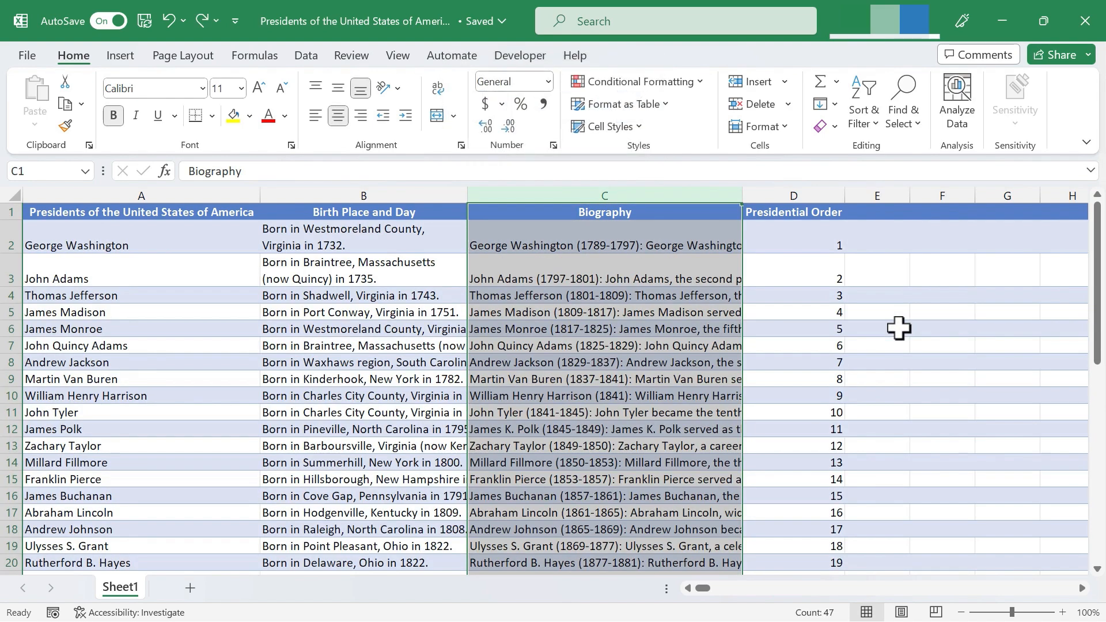
mouse_move(682, 180)
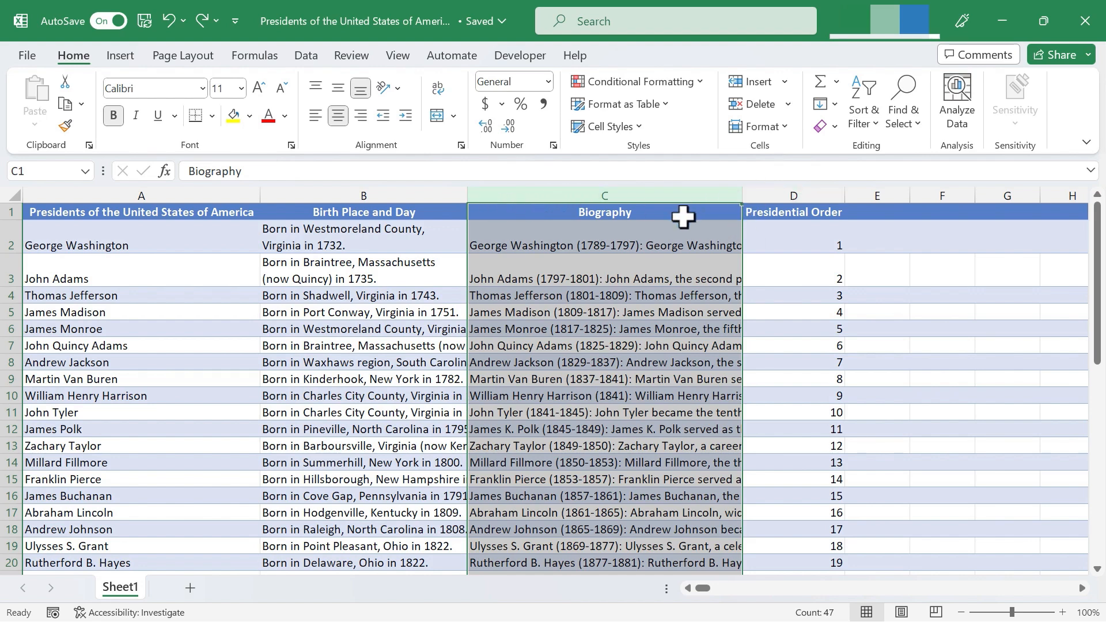
mouse_move(631, 277)
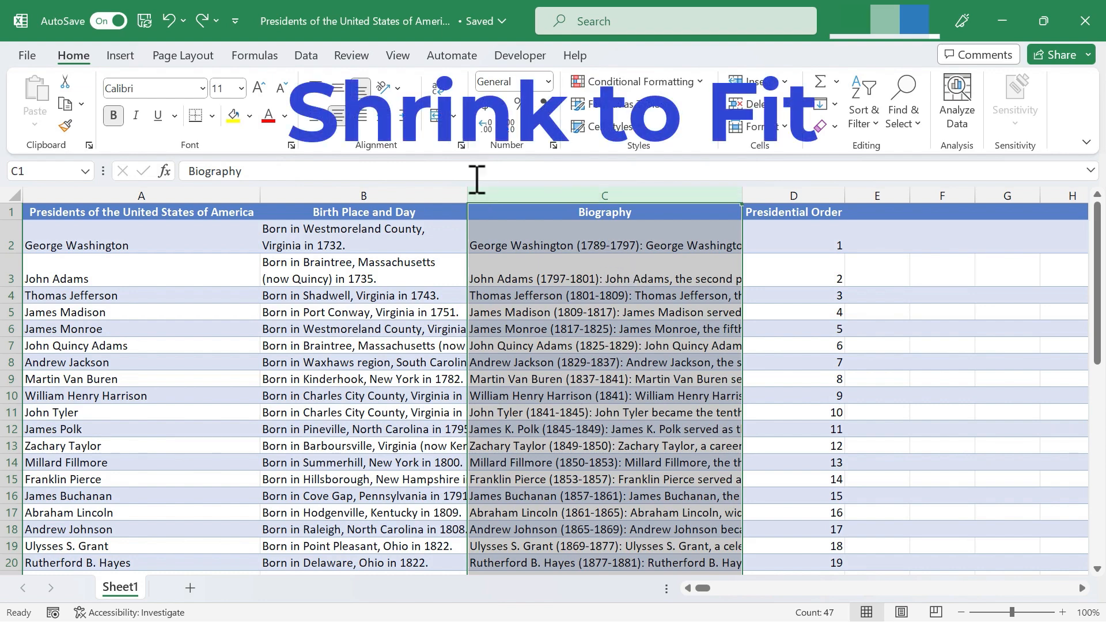
mouse_move(462, 157)
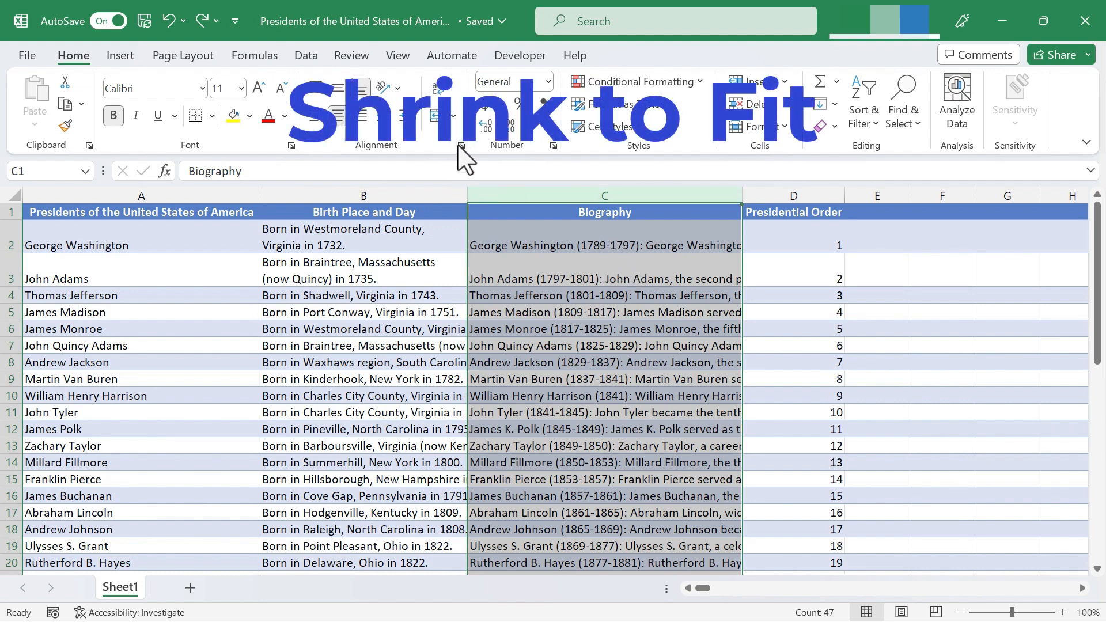
mouse_move(462, 145)
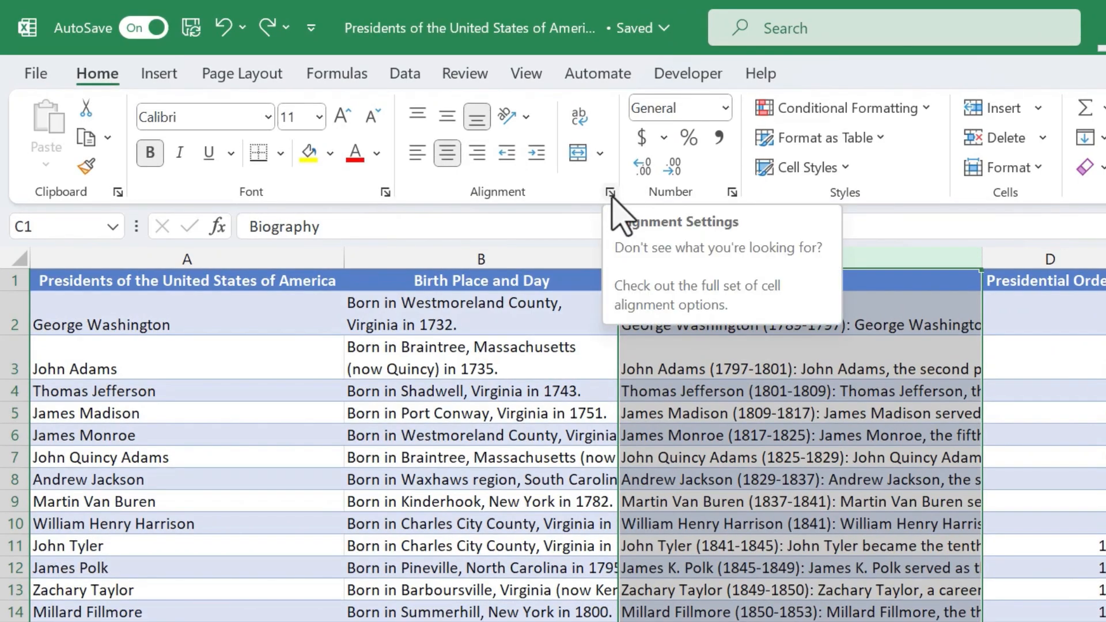
Step: Tick Shrink to fit in the Format Cells alignment settings for column C and confirm
click(609, 192)
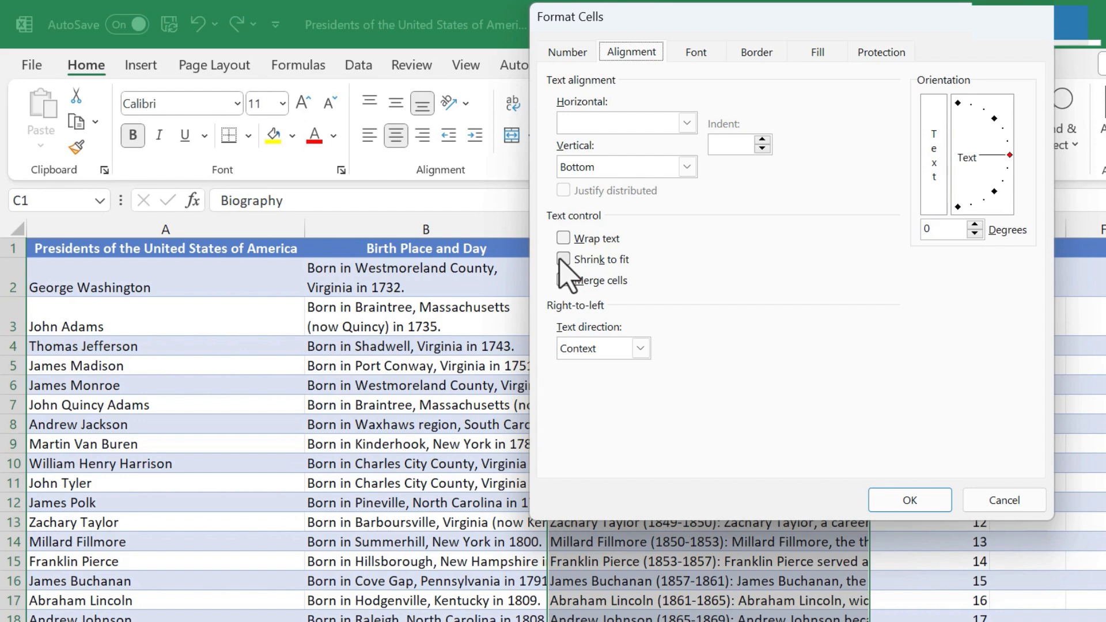
click(563, 258)
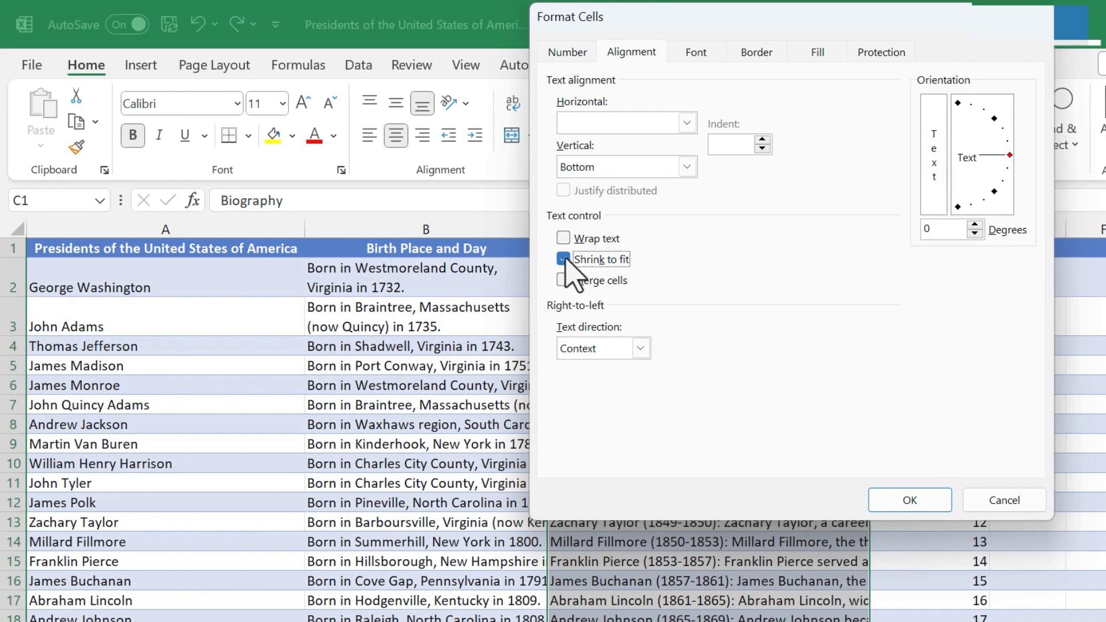
click(562, 259)
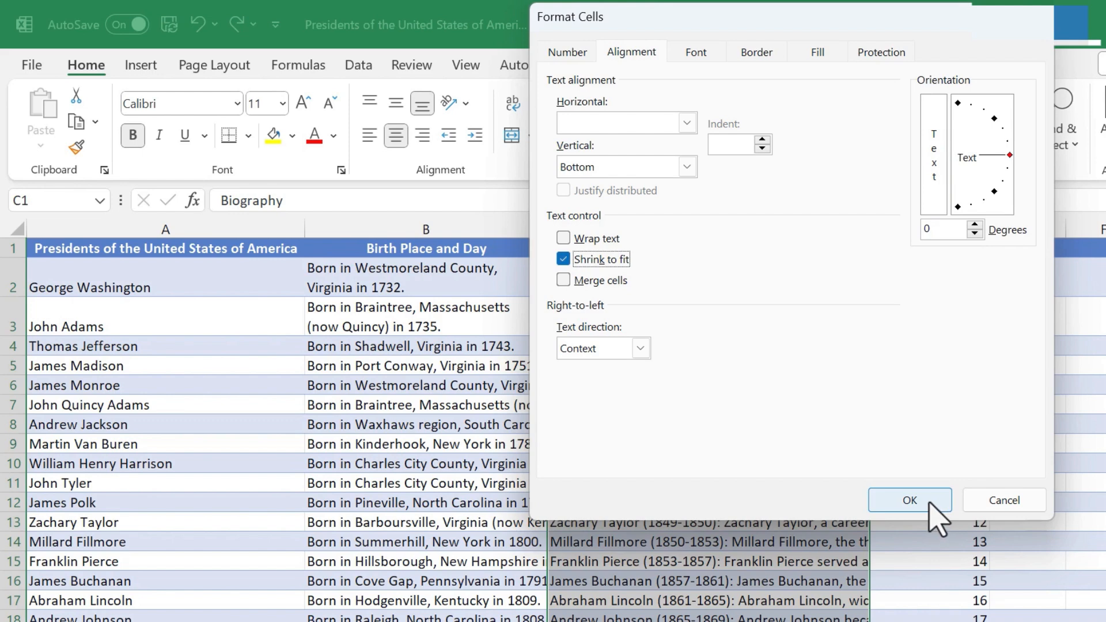
click(908, 500)
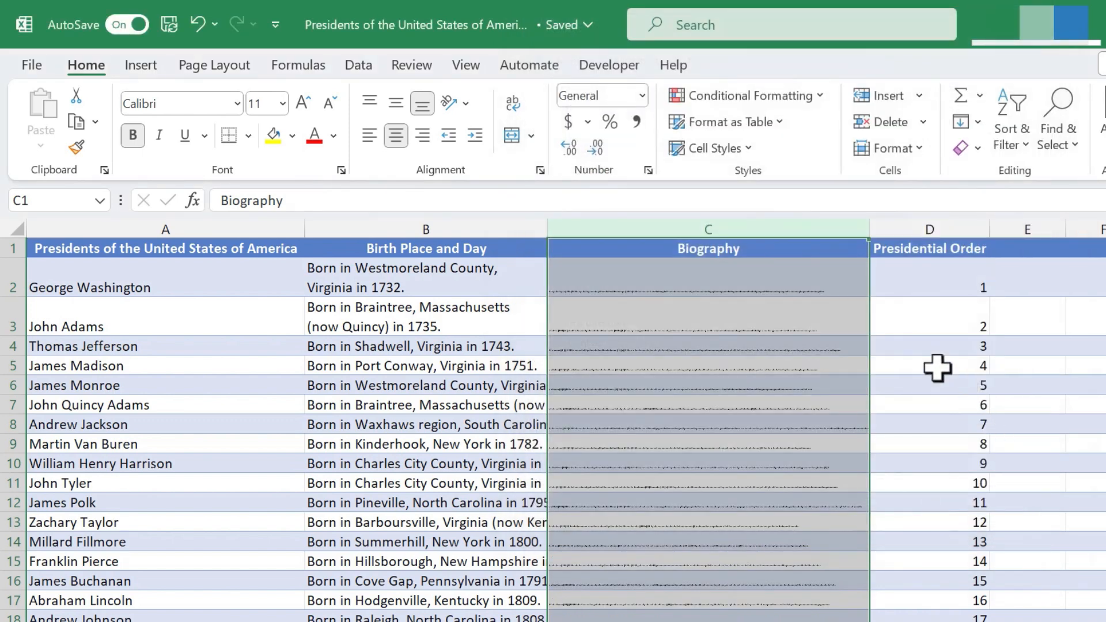
mouse_move(866, 416)
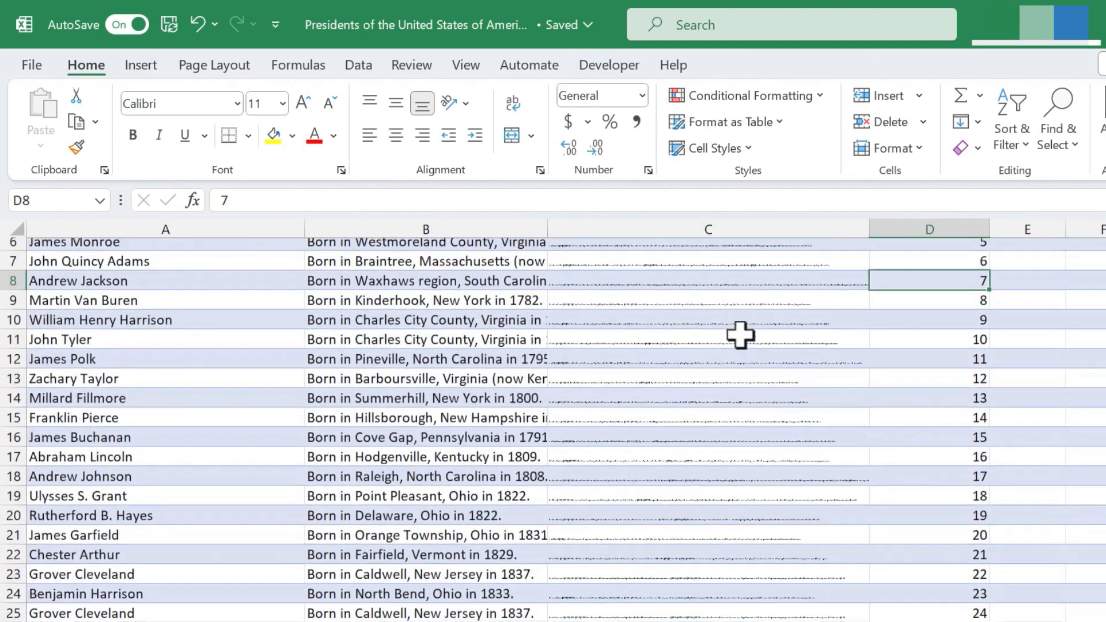
Step: Drag column C wider to test shrink-to-fit, then scroll right across the sheet
scroll(down, 3)
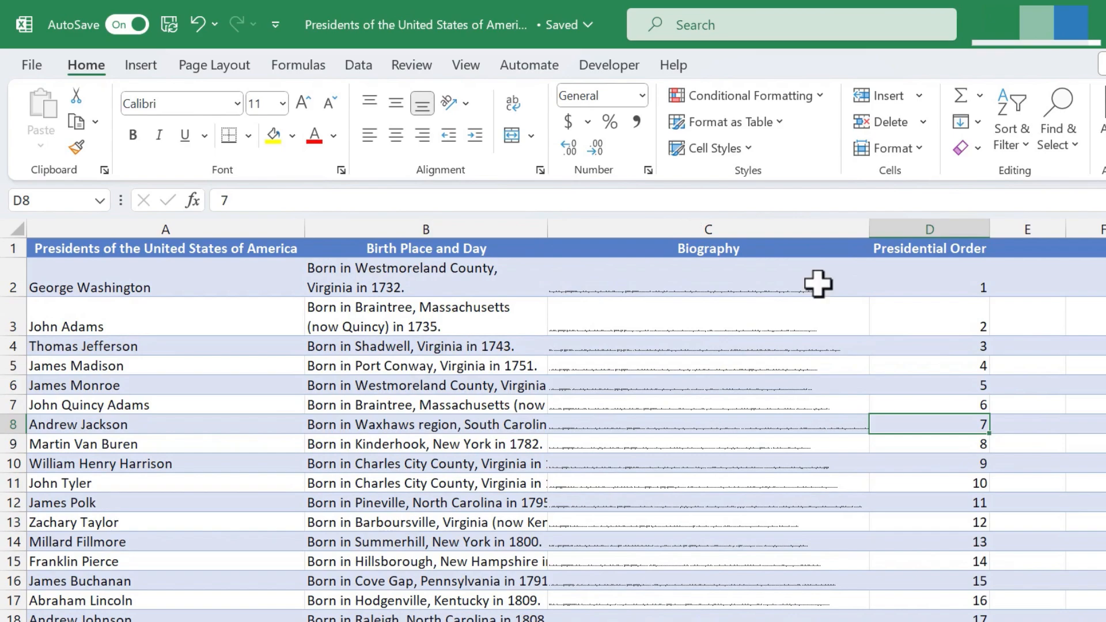
mouse_move(724, 317)
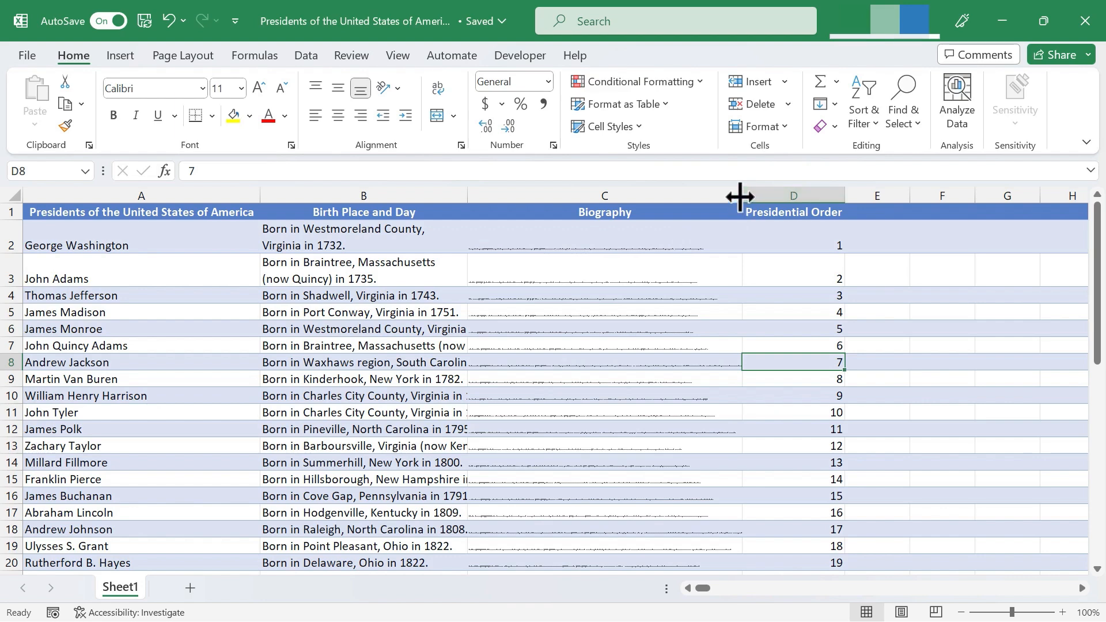
drag(739, 195, 1070, 187)
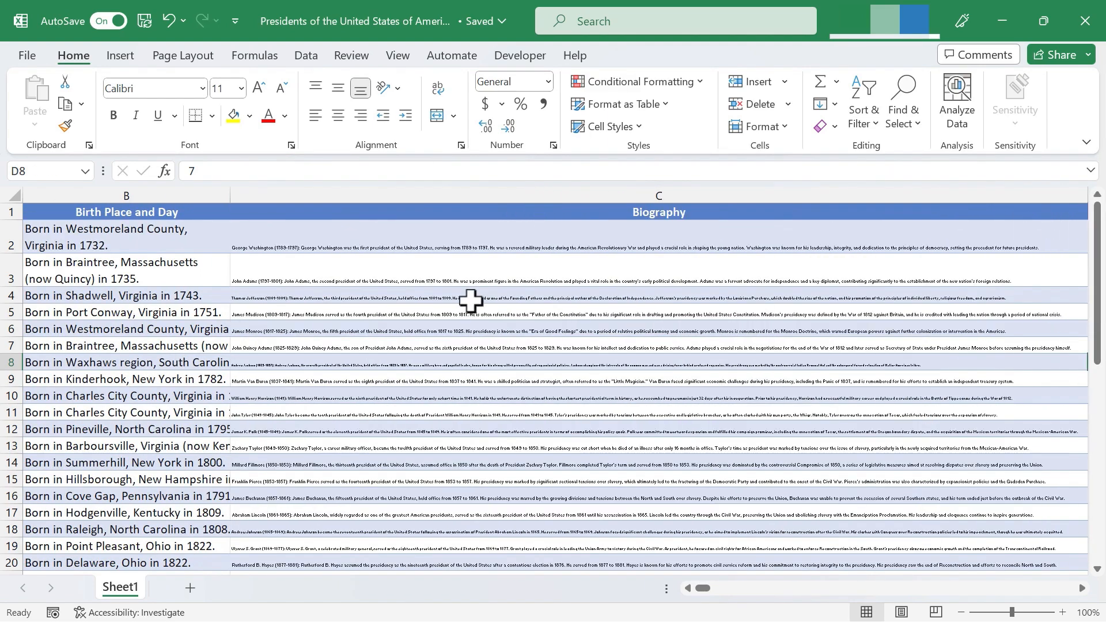
scroll(right, 3)
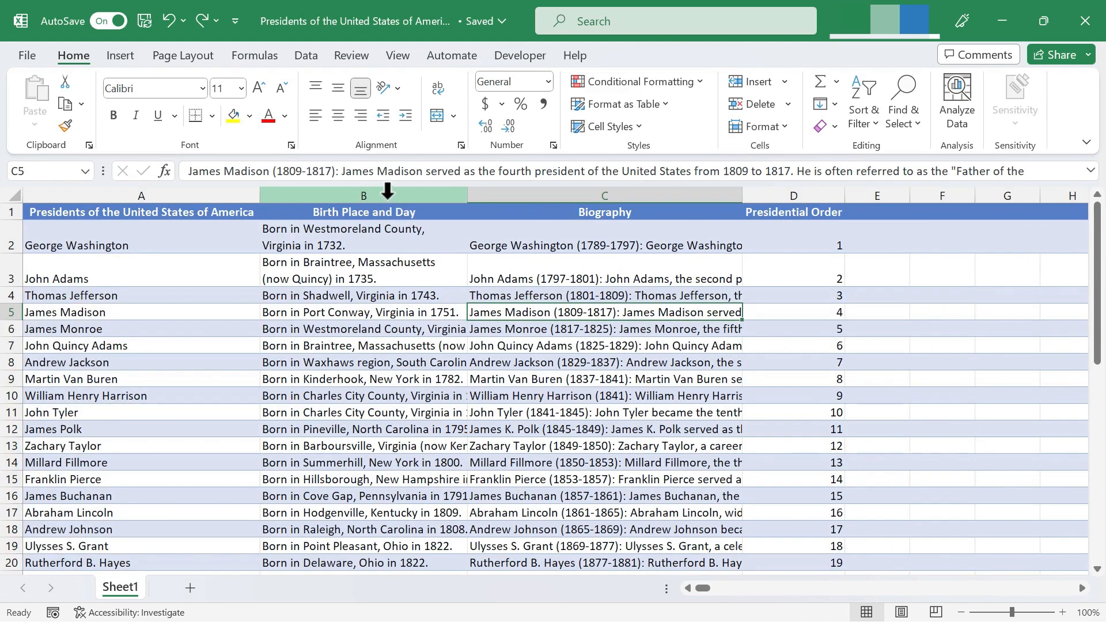
Step: Turn off Wrap text and turn on Shrink to fit for column B (Birth Place and Day)
click(363, 212)
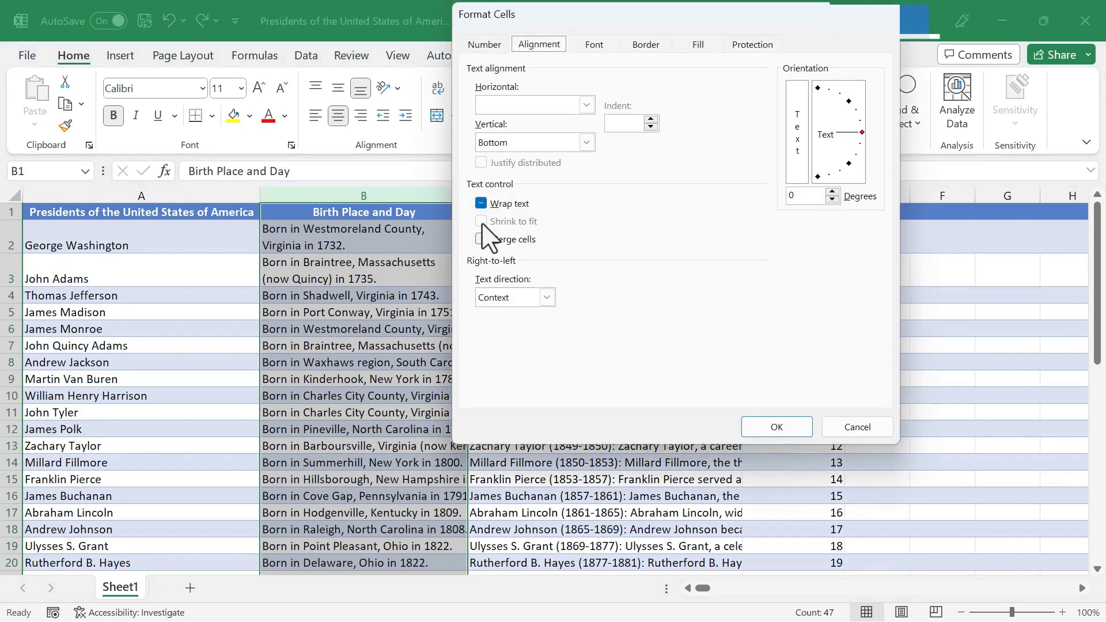
click(481, 203)
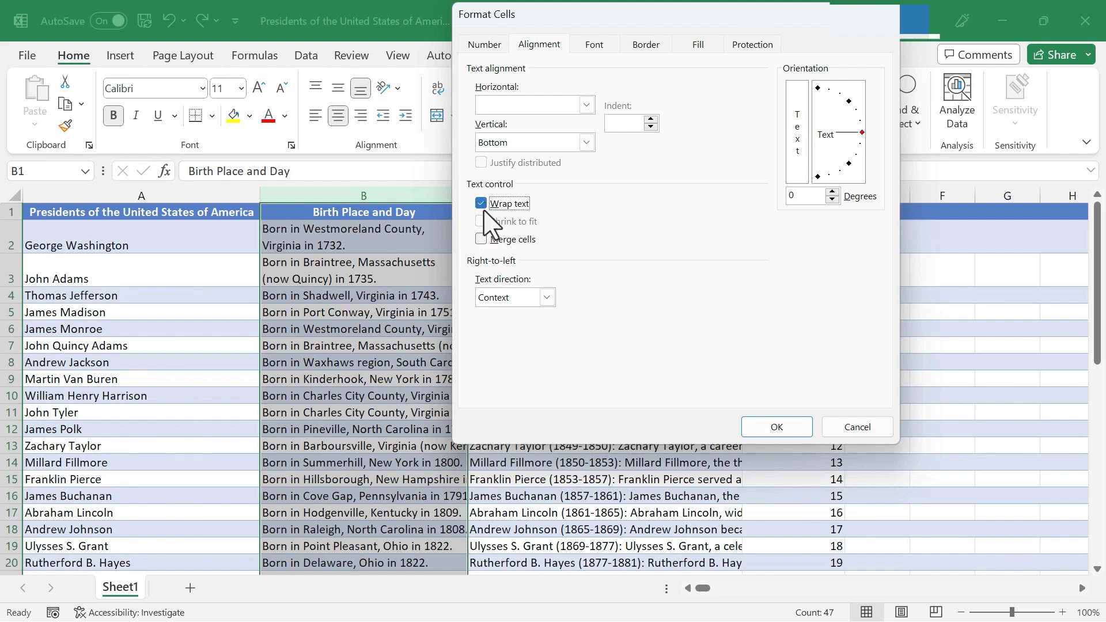
click(481, 203)
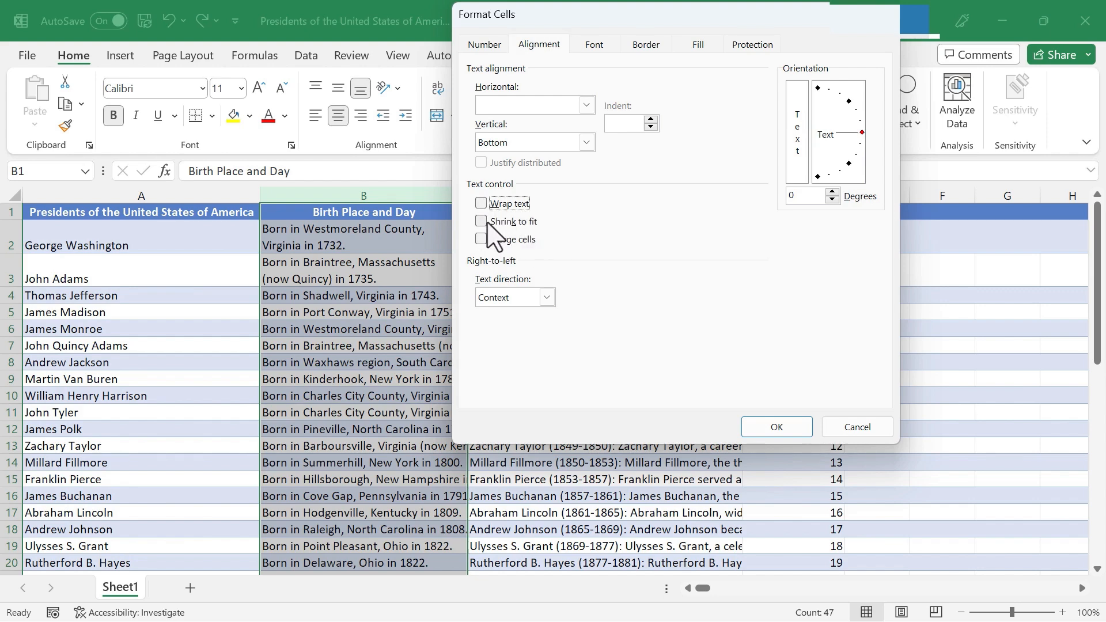
click(481, 220)
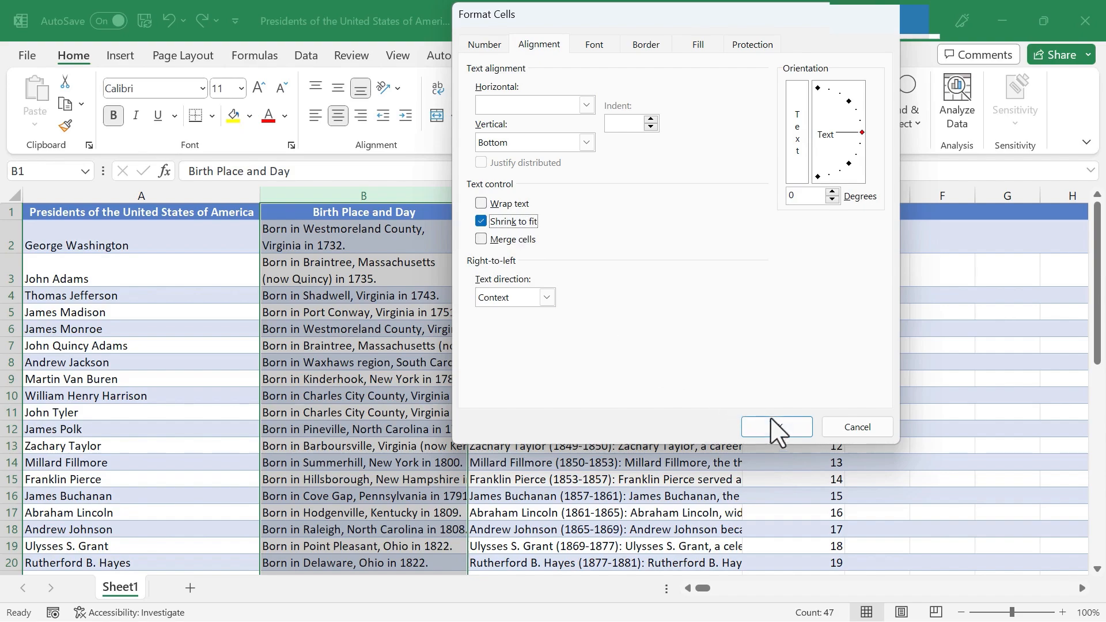
click(776, 427)
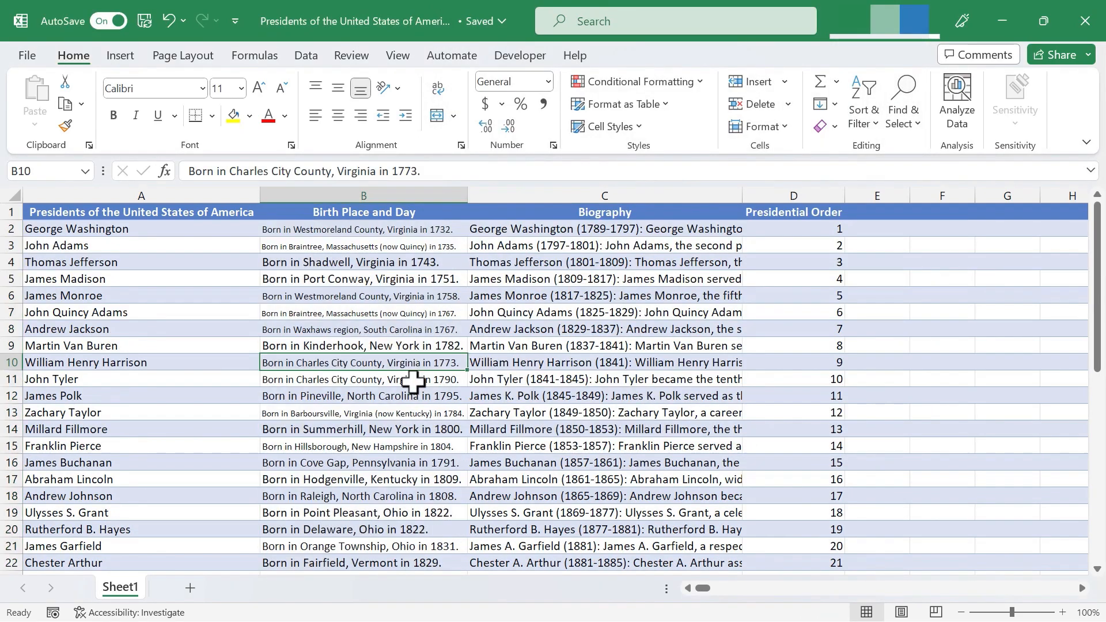
scroll(down, 3)
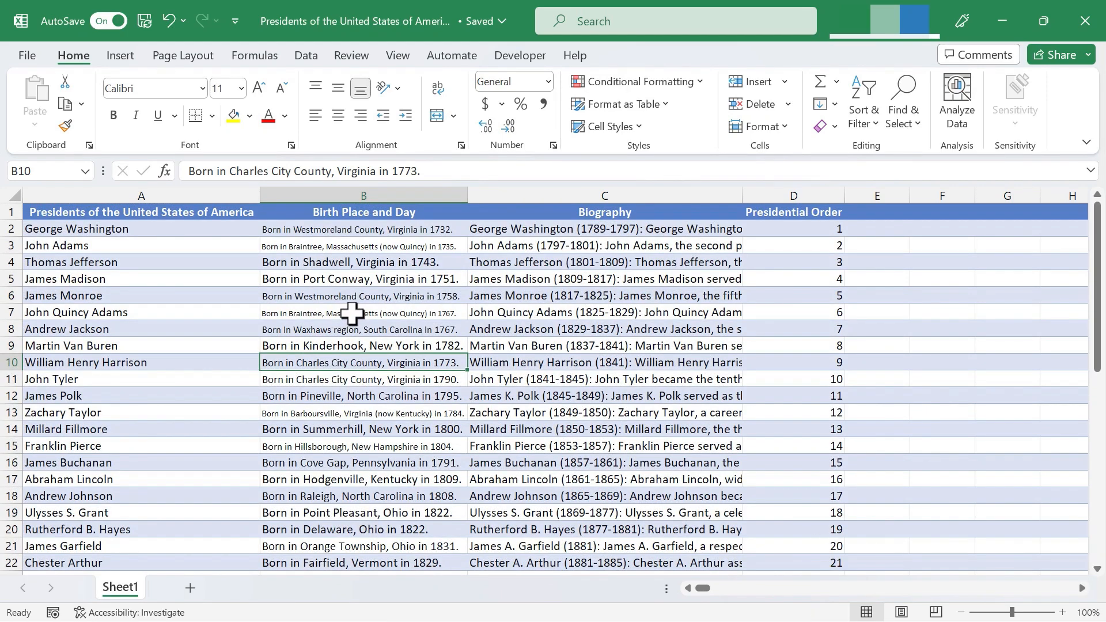
mouse_move(349, 433)
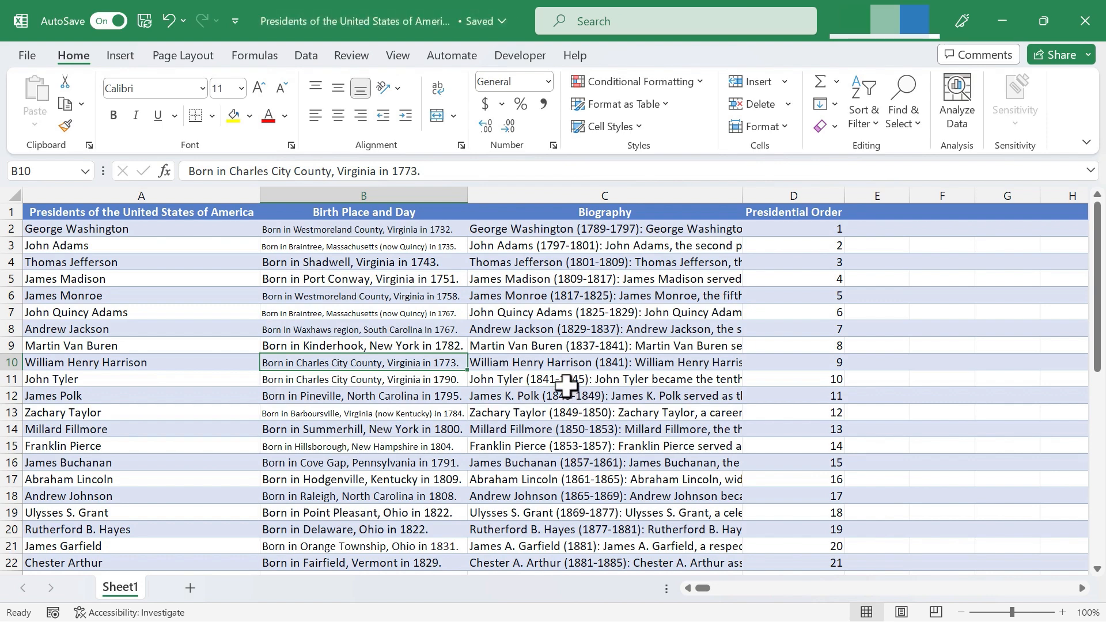
mouse_move(672, 229)
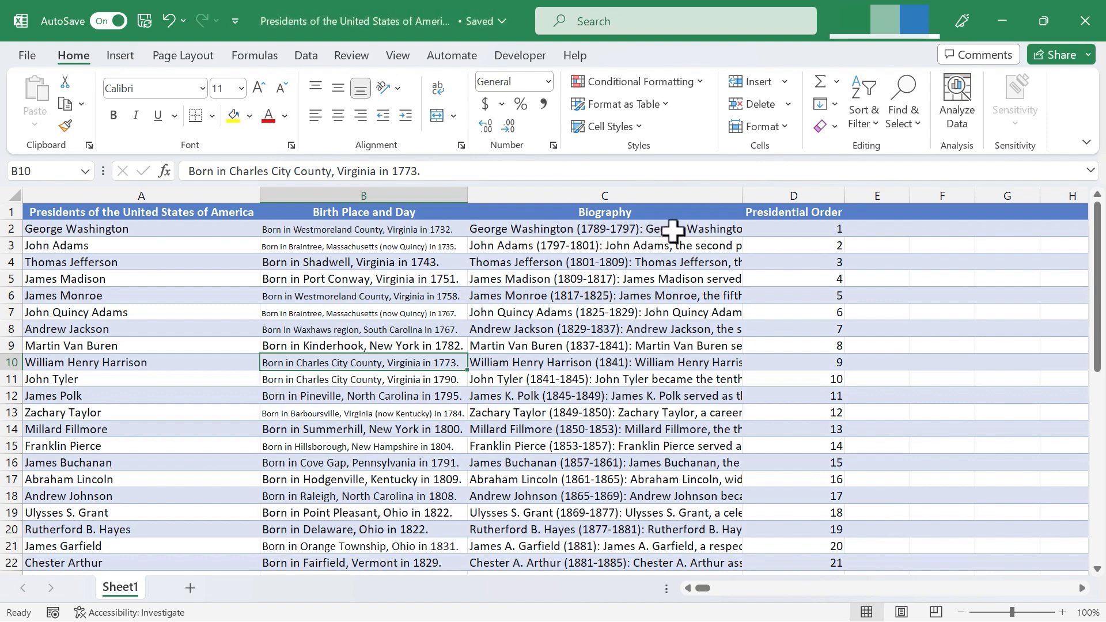
mouse_move(672, 418)
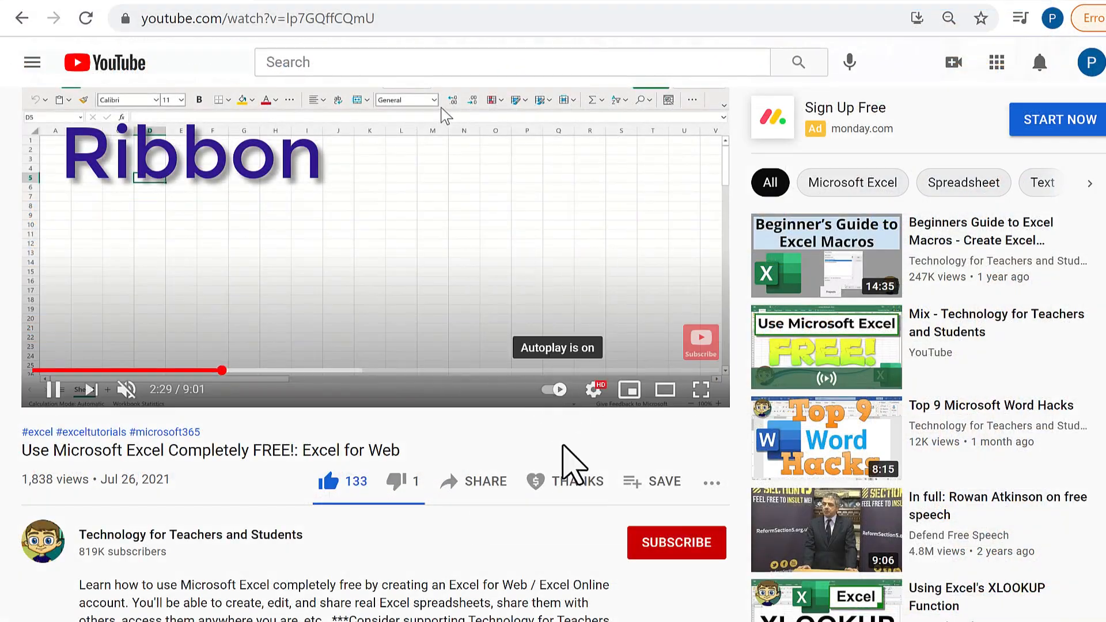
Step: Open the Super Thanks tipping options below the Excel for Web tutorial video
click(566, 481)
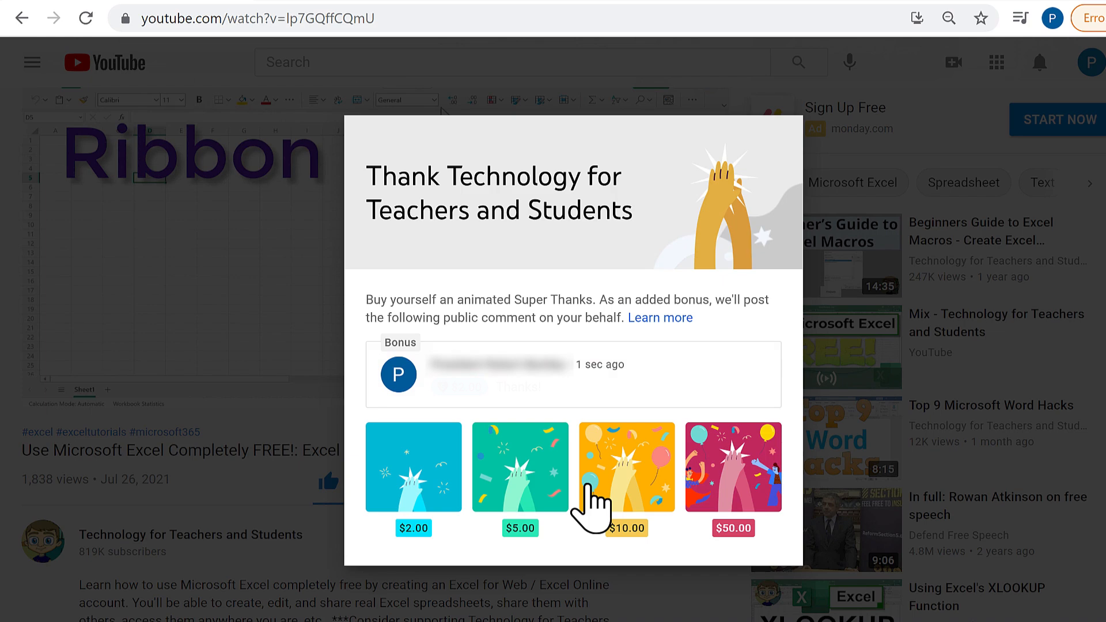